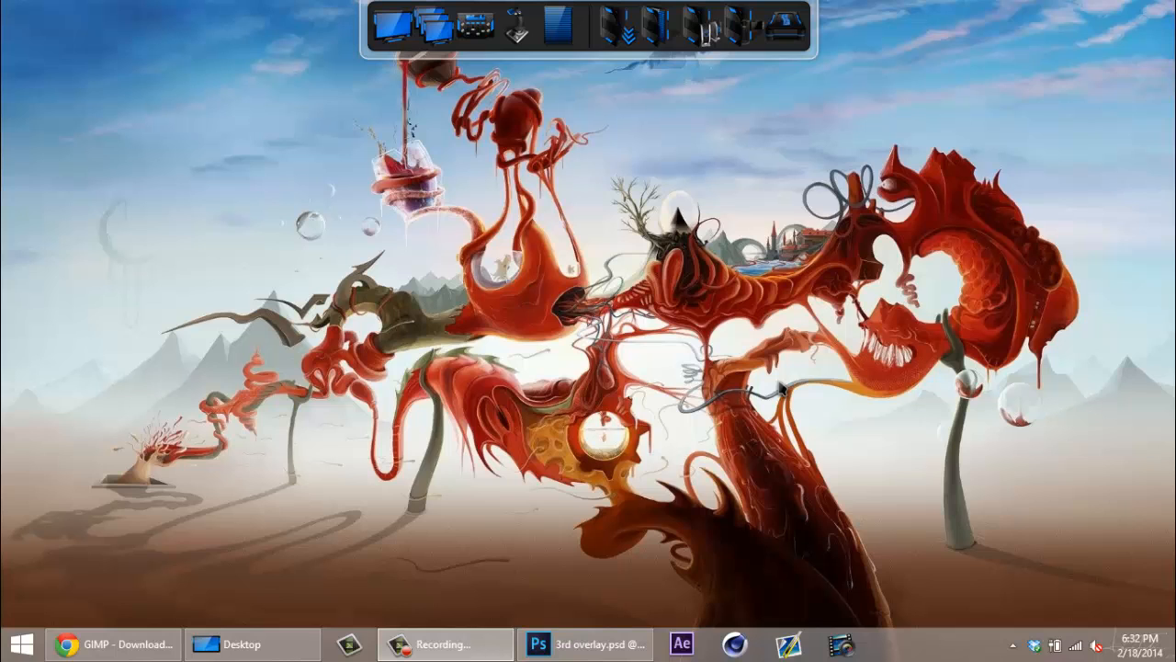
mouse_move(349, 593)
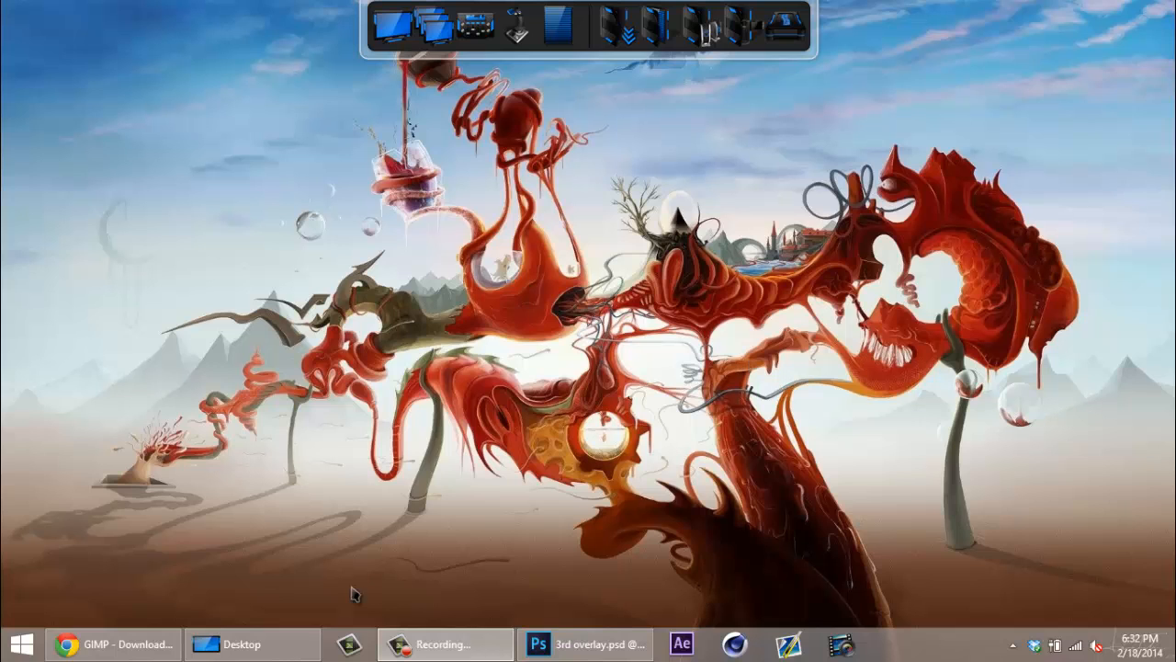
Step: Bring Chrome forward on gimp.org/downloads and review the GIMP for Windows section
left_click(122, 644)
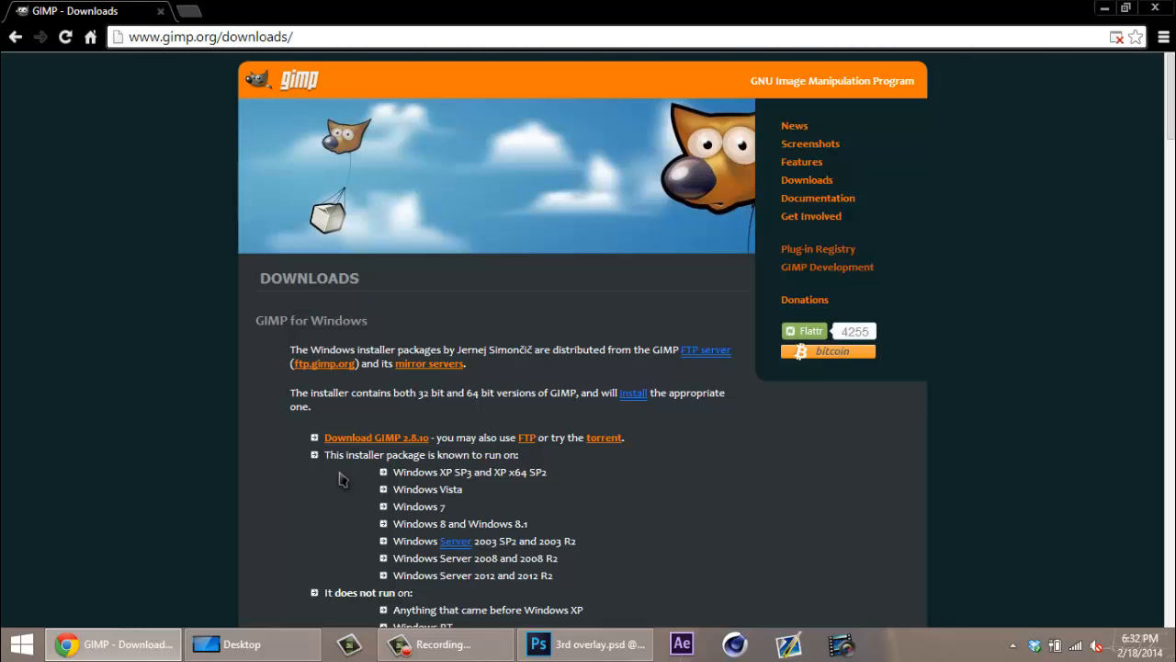
mouse_move(735, 439)
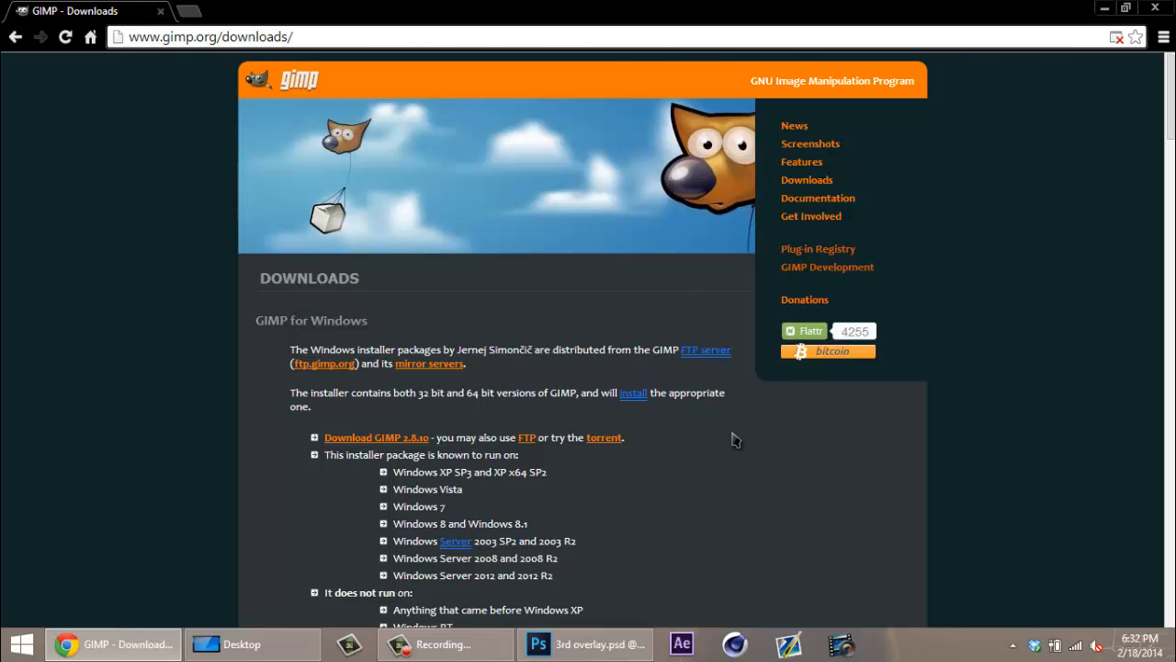
mouse_move(695, 182)
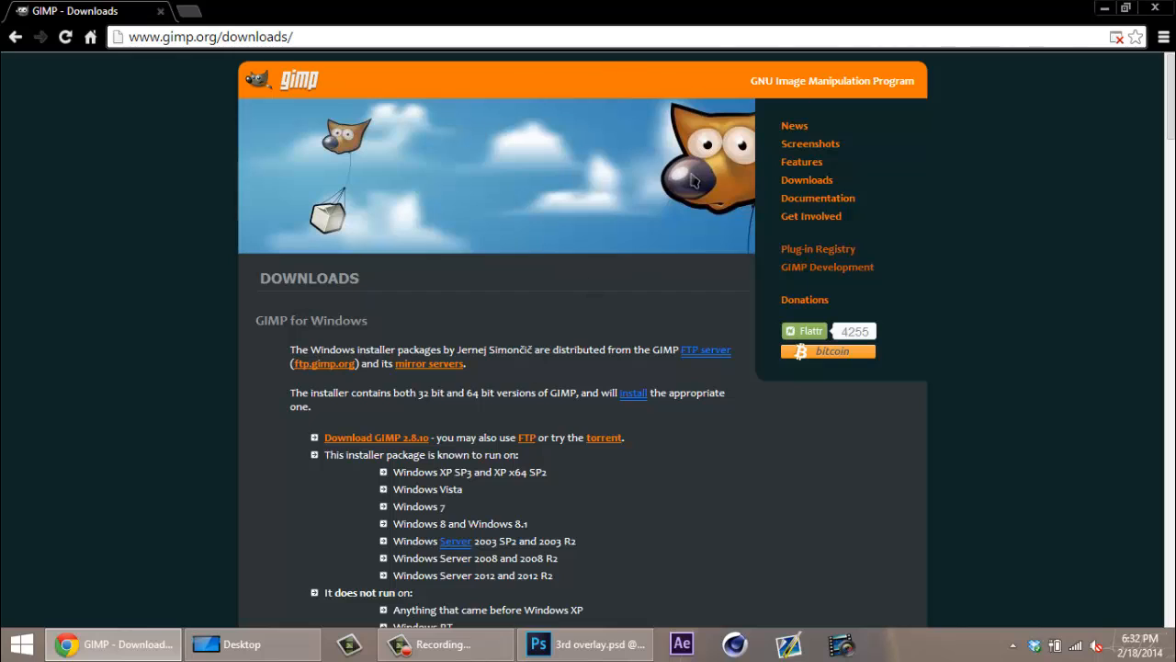
mouse_move(817, 187)
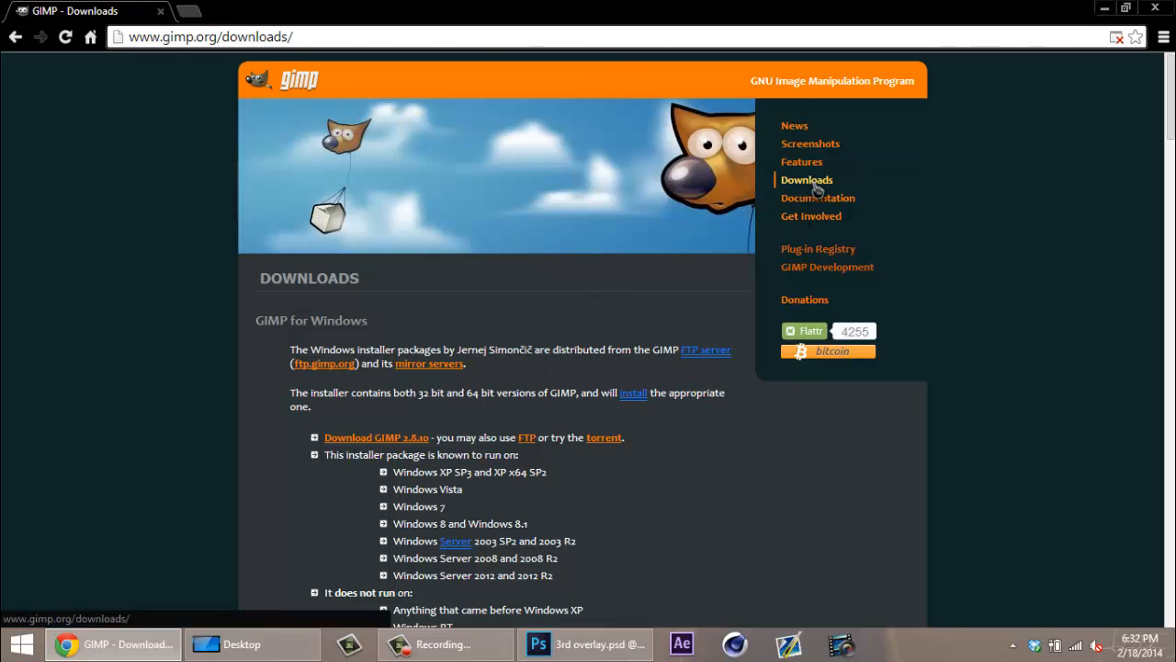
mouse_move(826, 351)
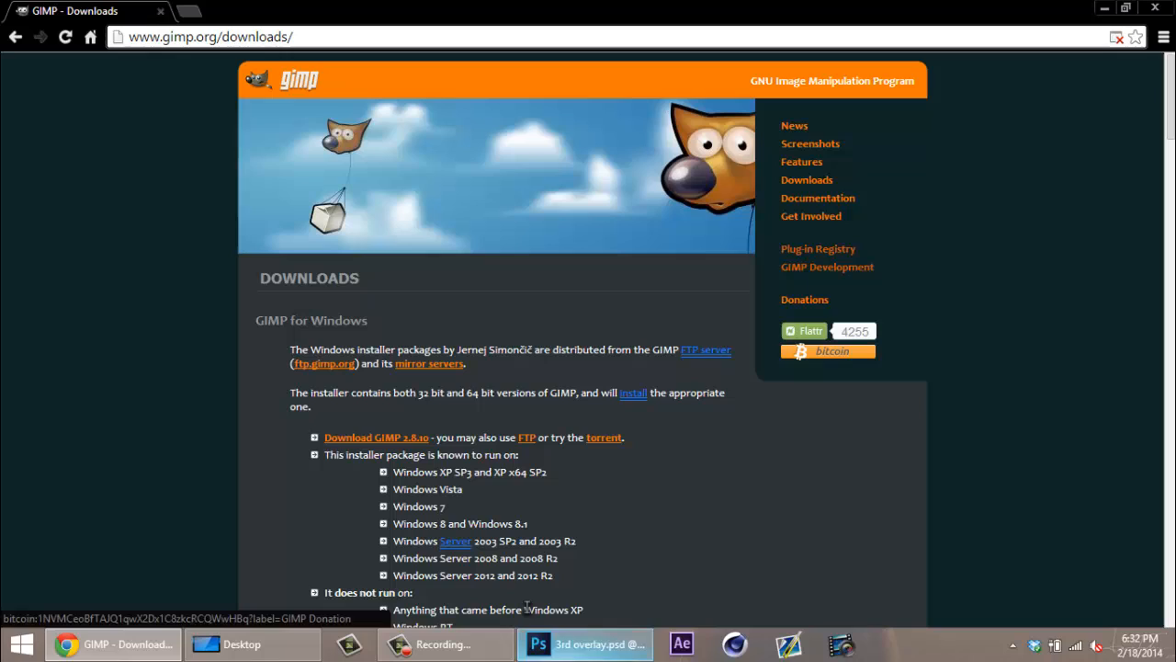
mouse_move(739, 551)
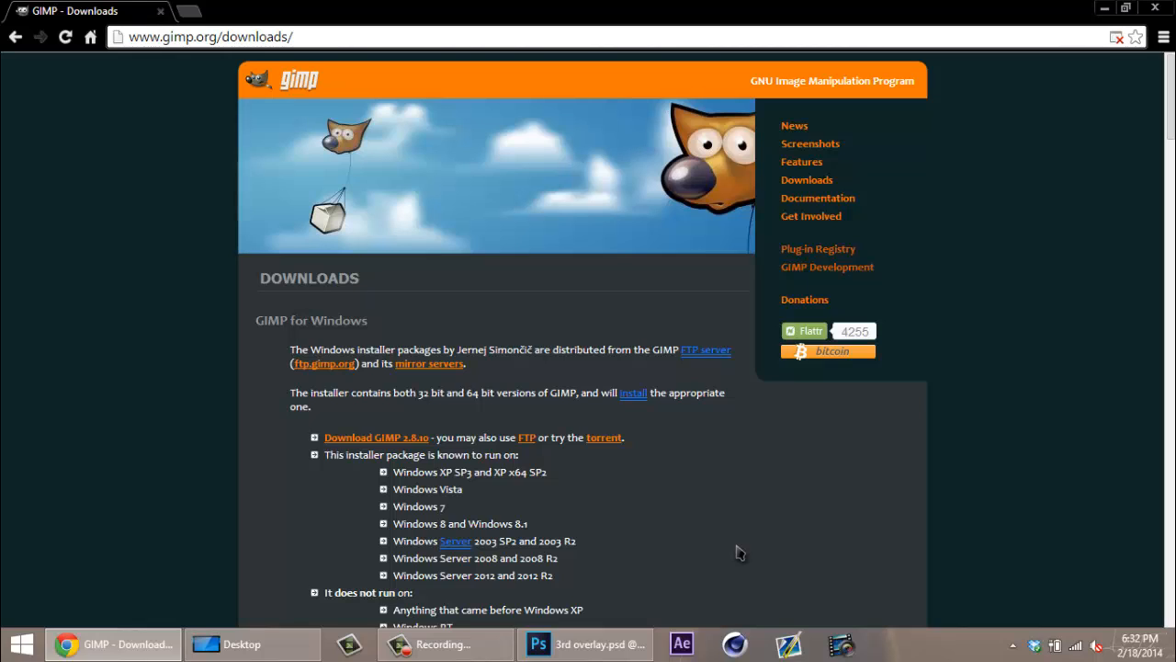
mouse_move(665, 531)
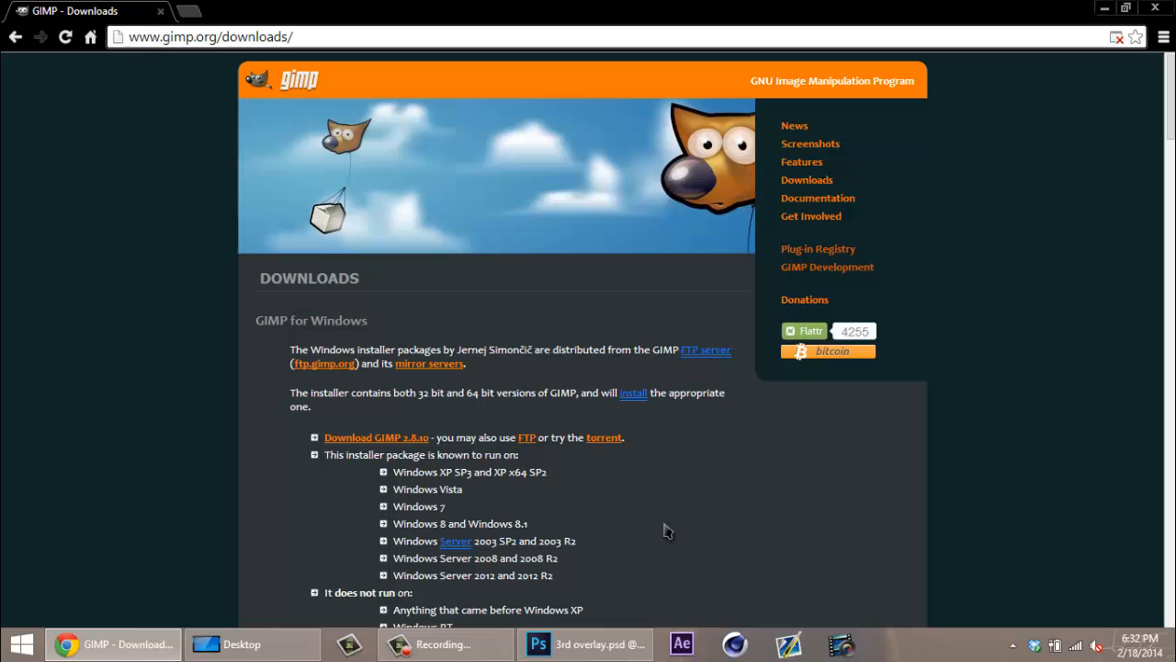
mouse_move(602, 496)
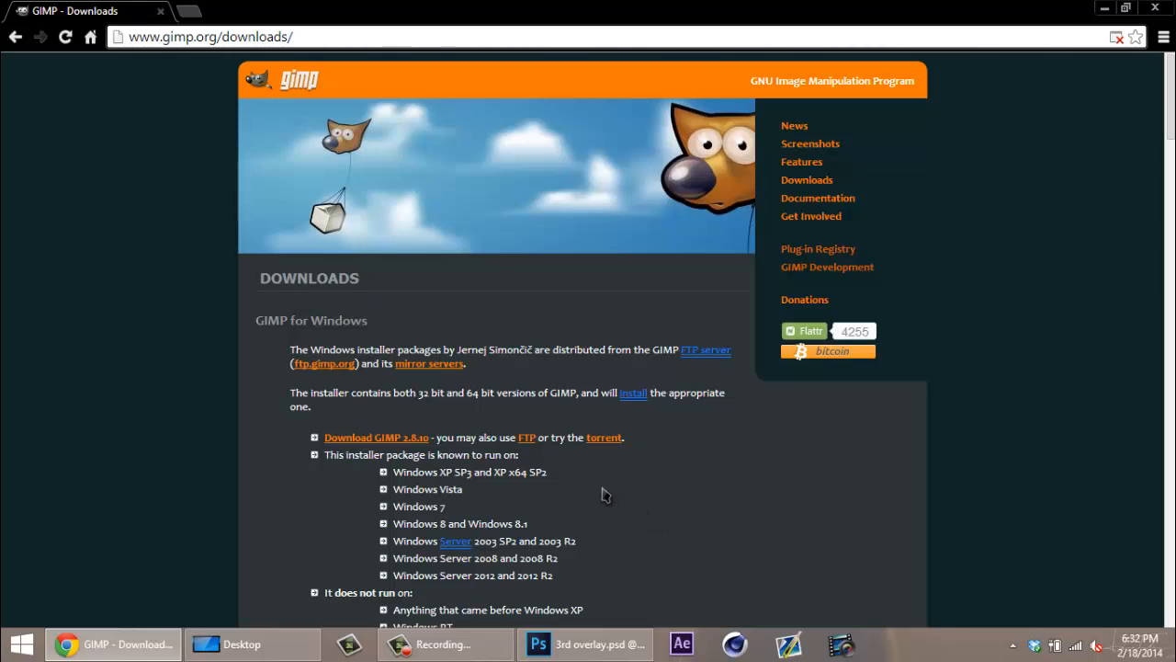
mouse_move(316, 439)
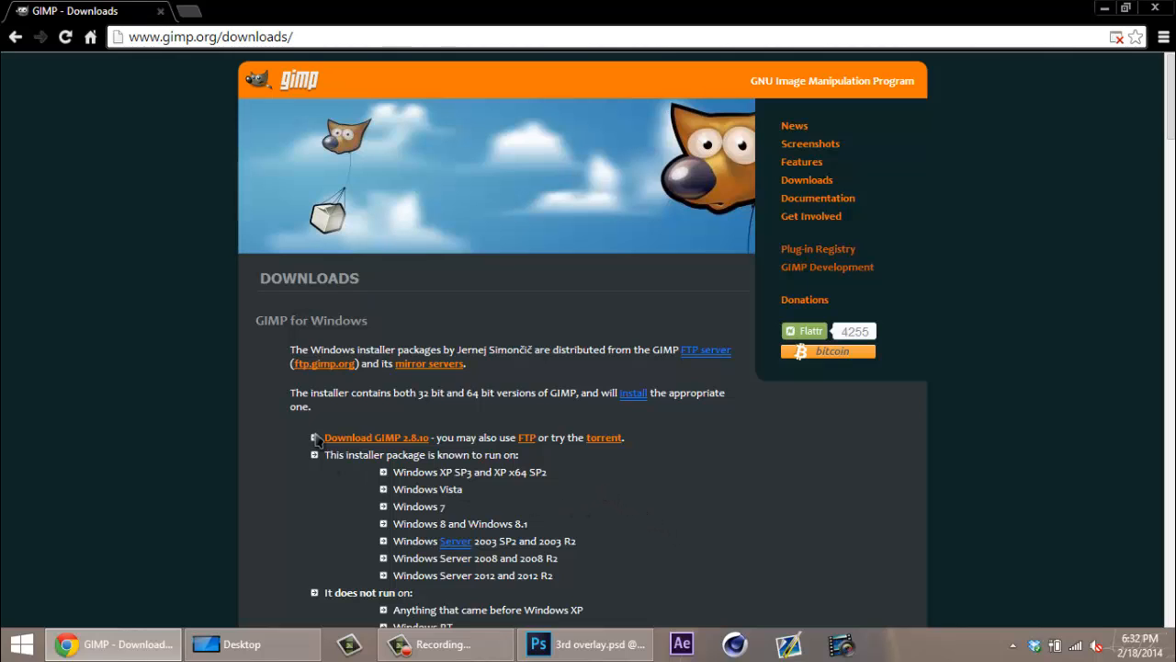
mouse_move(375, 437)
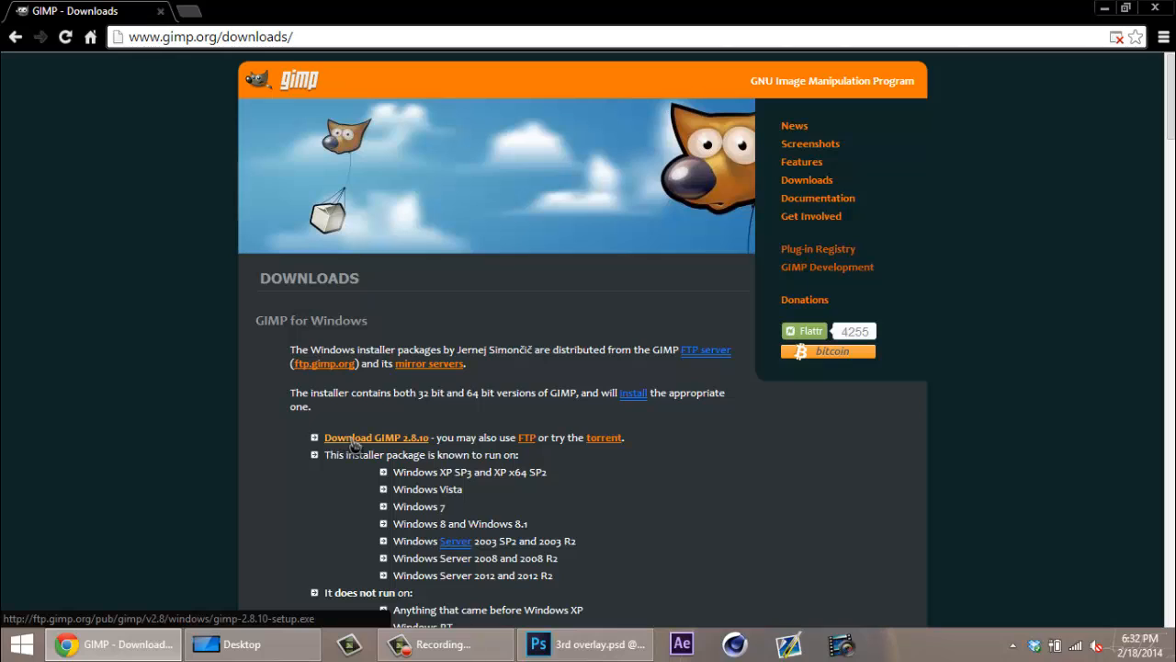
mouse_move(362, 443)
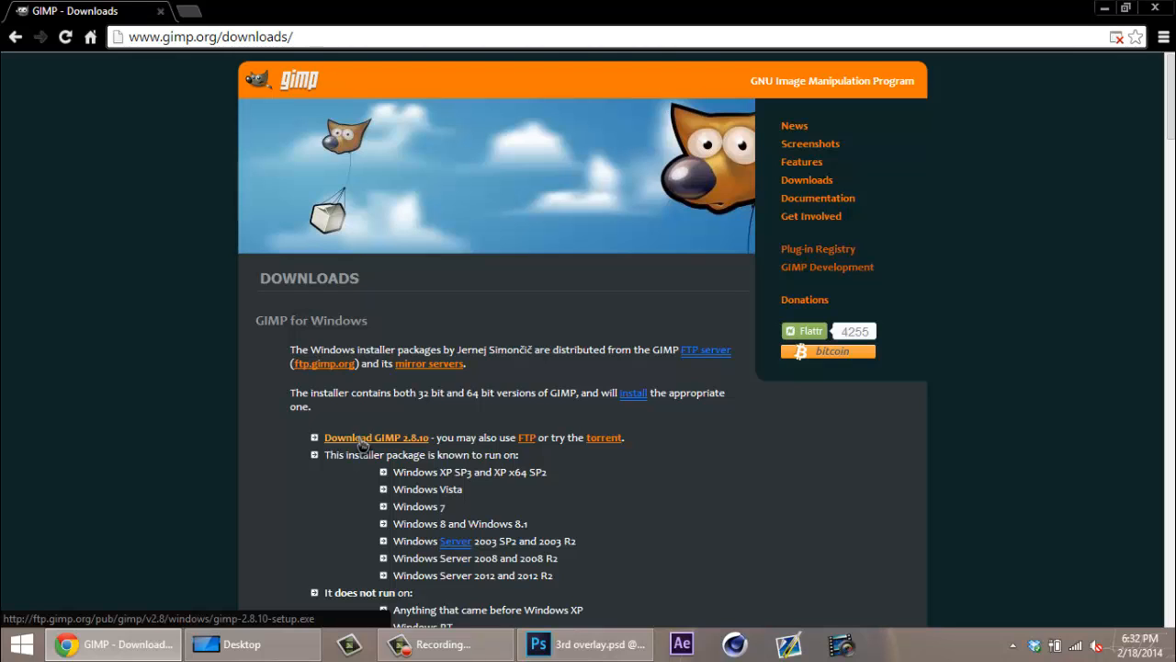
Step: Download gimp-2.8.10-setup.exe from the 'Download GIMP 2.8.10' link
left_click(375, 437)
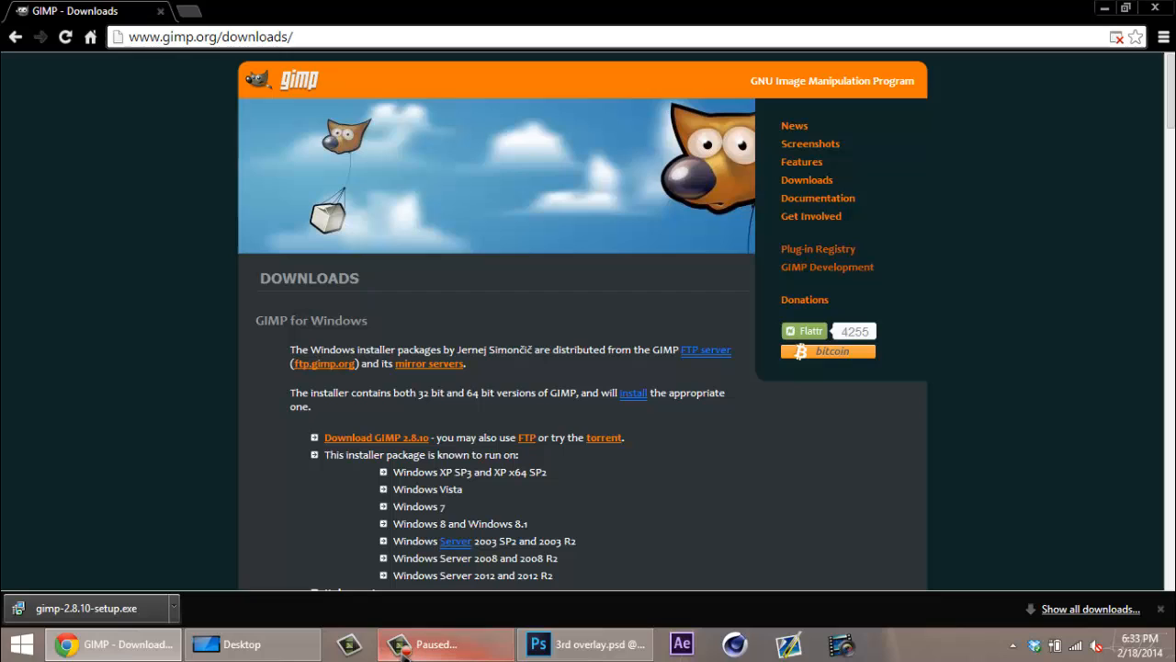
left_click(439, 643)
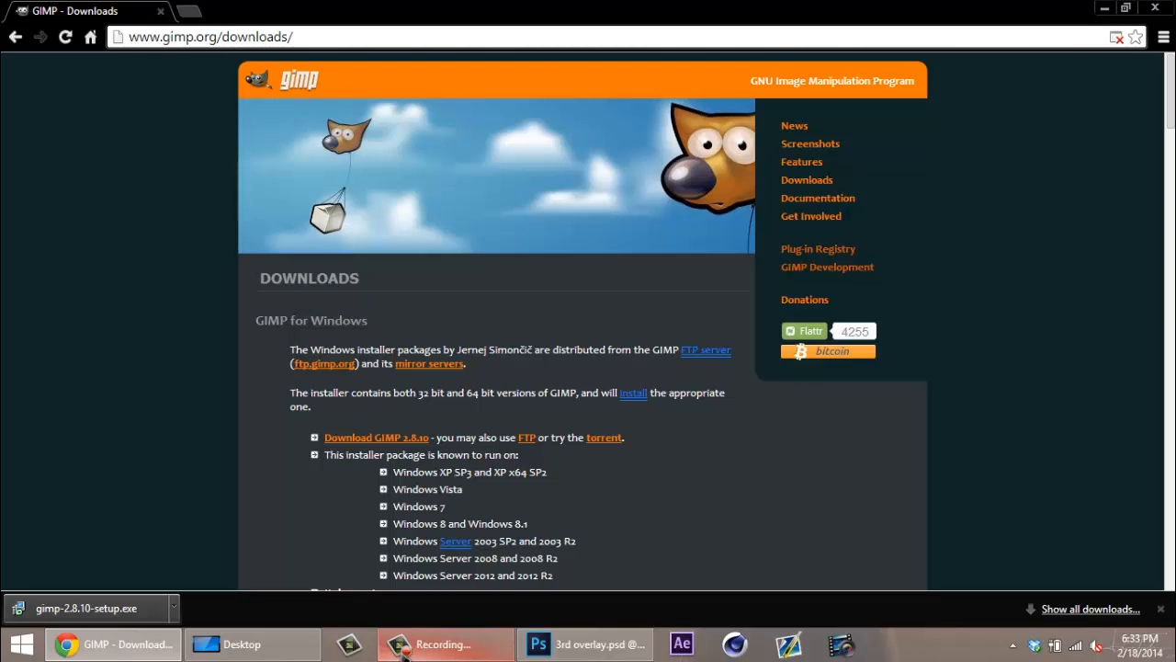
mouse_move(276, 588)
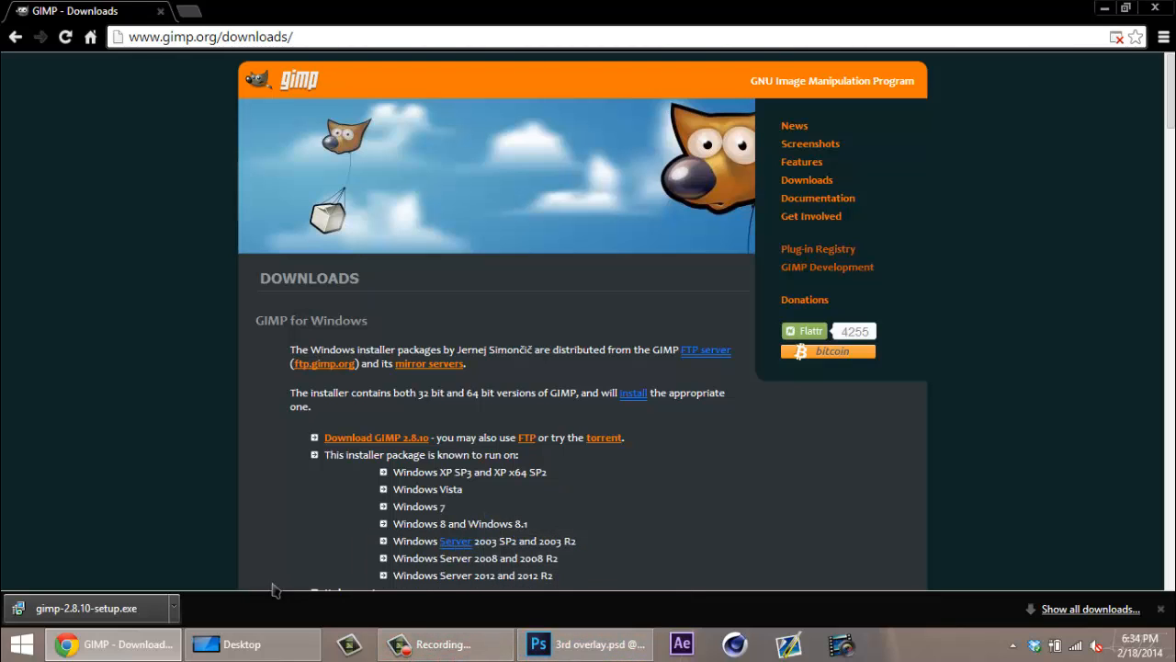
mouse_move(726, 616)
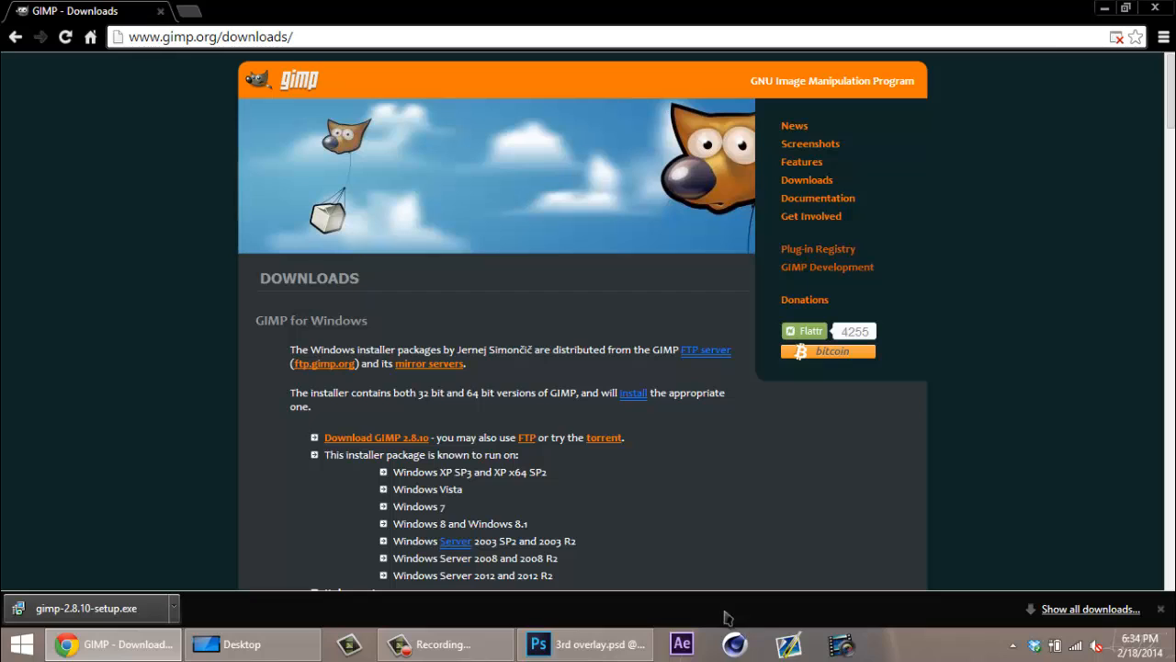
mouse_move(66, 581)
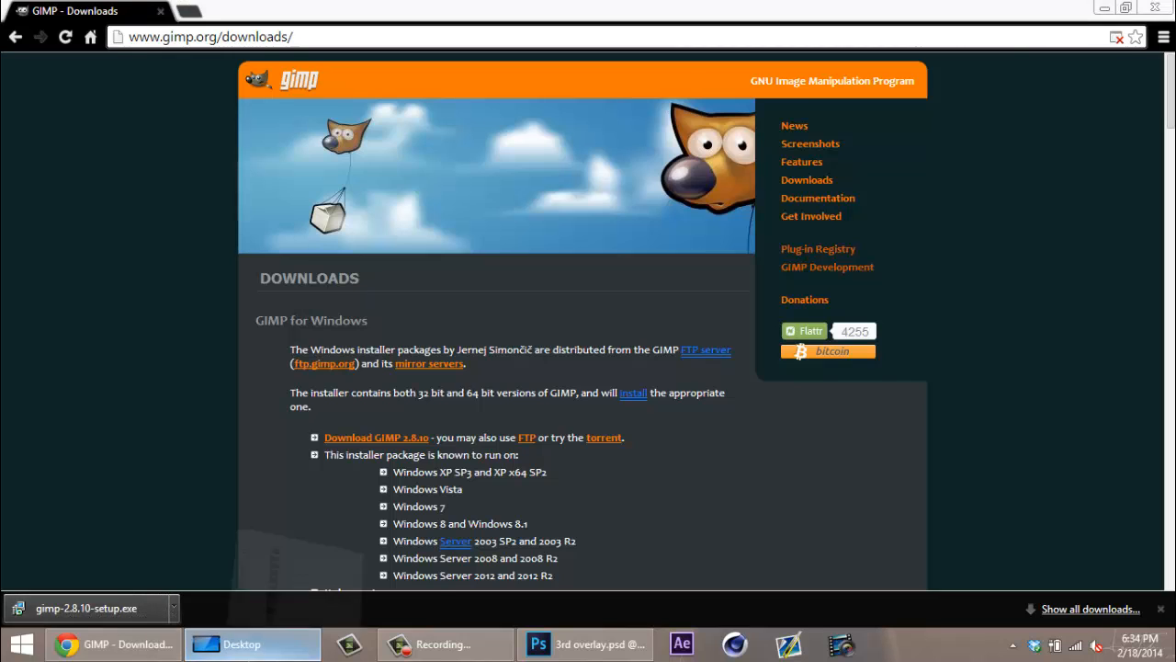
Step: Browse to the Downloads folder in File Explorer to launch gimp-2.8.10-setup.exe
left_click(235, 643)
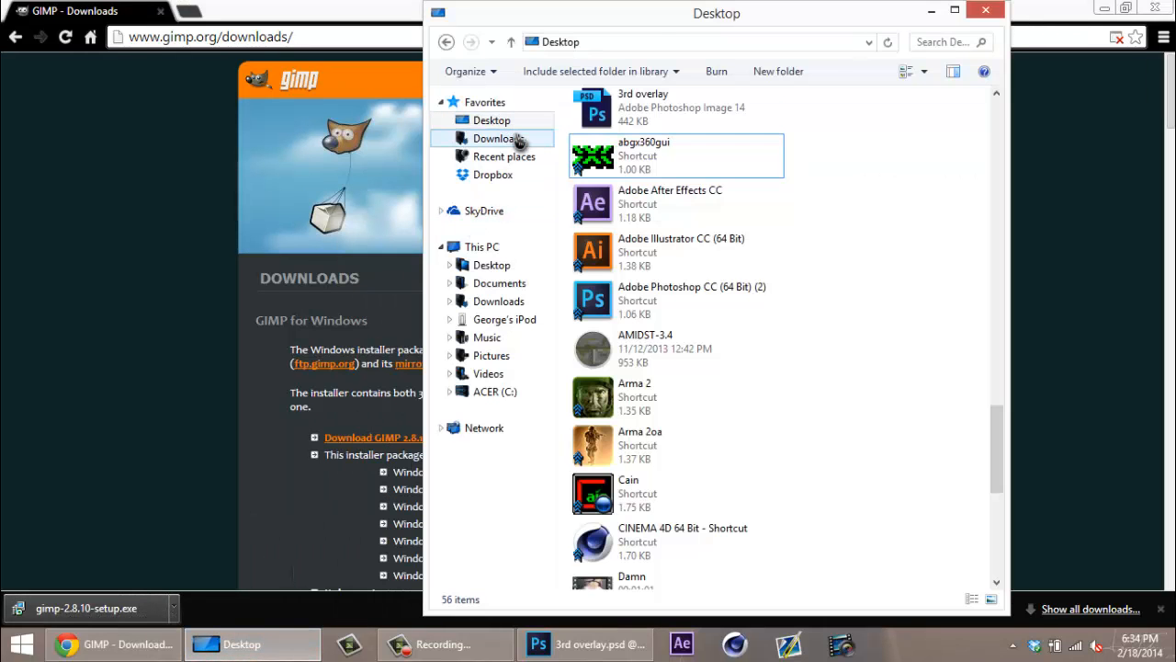
left_click(498, 138)
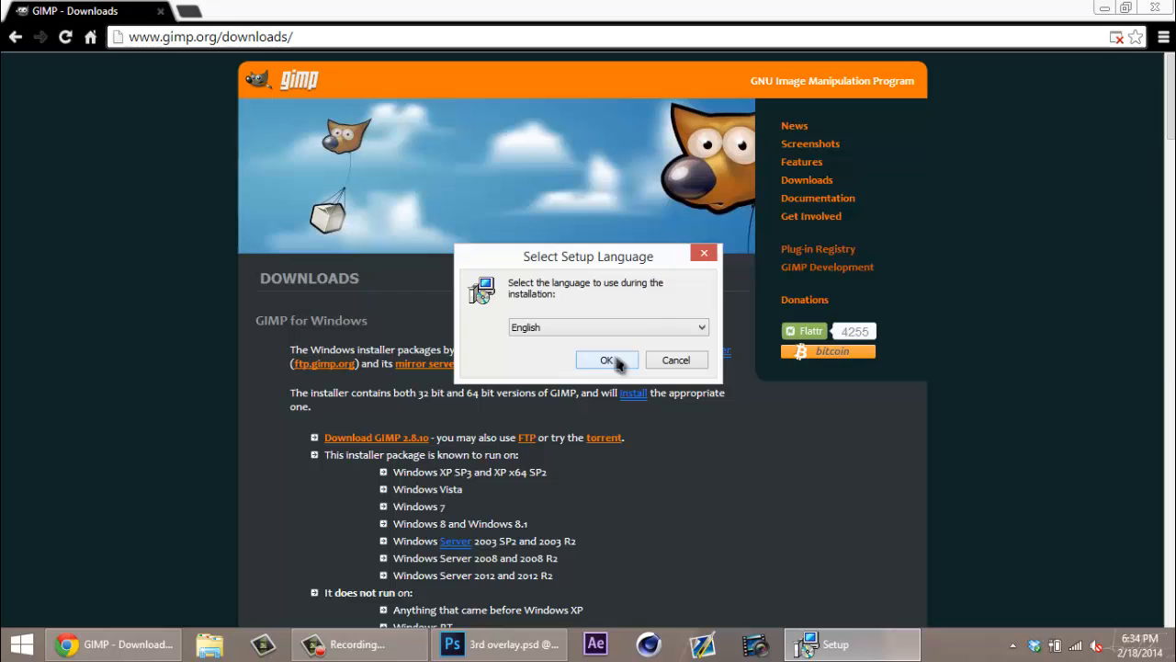
Step: Accept English as the setup language, reaching the GIMP 2.8 welcome screen
left_click_drag(588, 256, 581, 222)
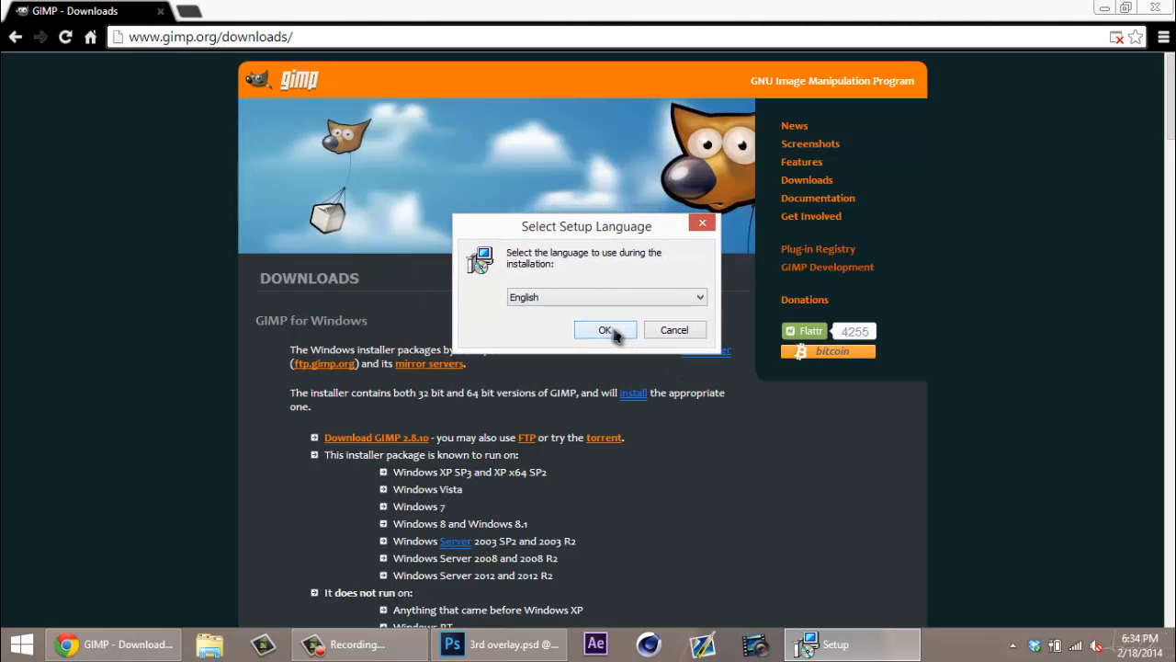
left_click(604, 329)
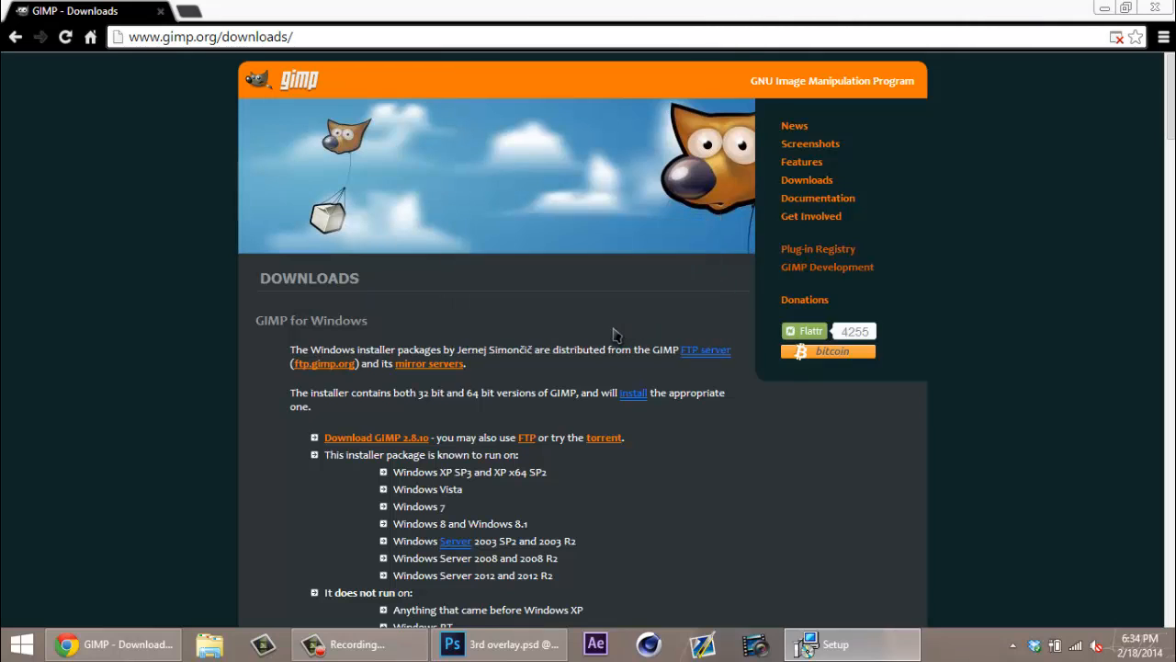
left_click(831, 643)
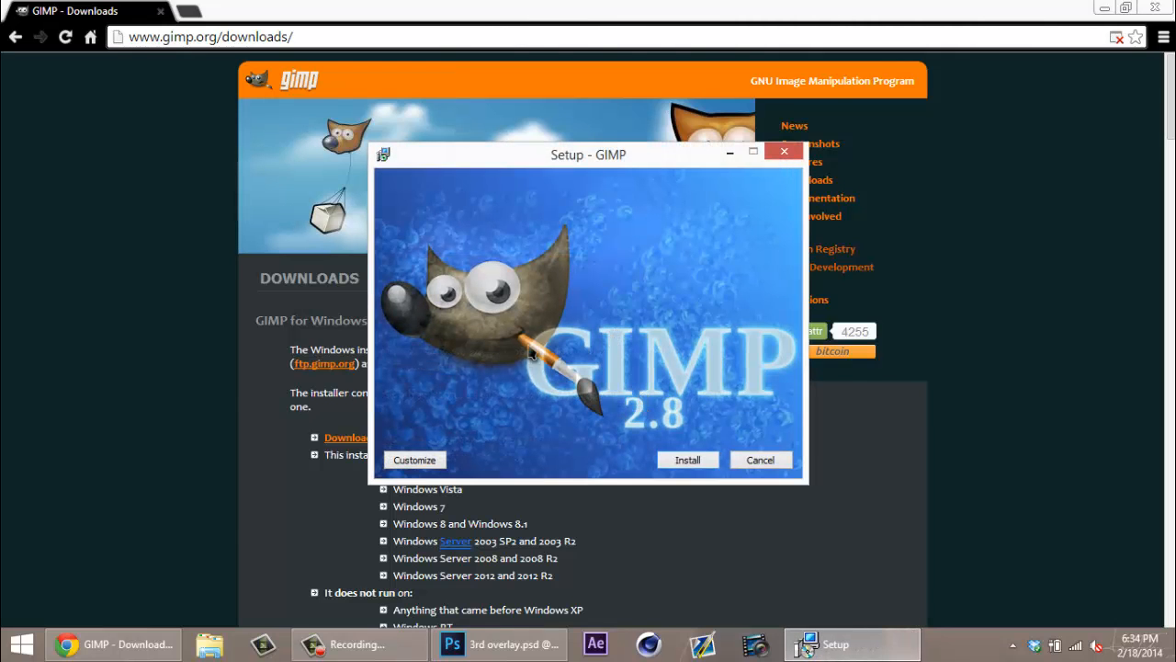
mouse_move(403, 463)
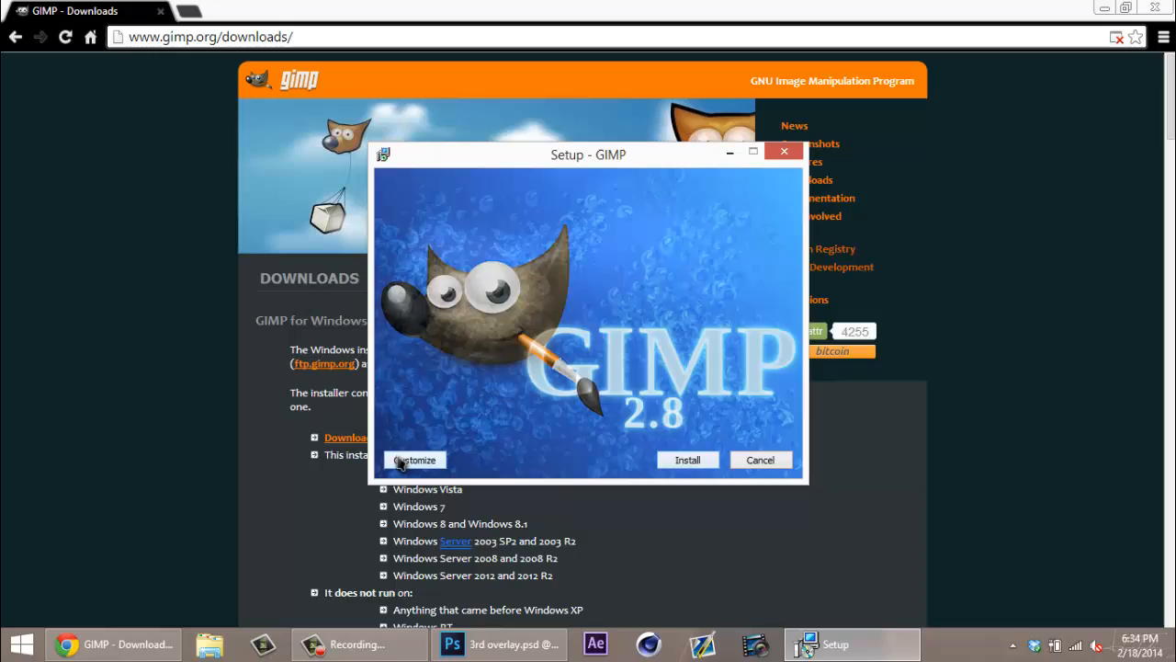
left_click(415, 460)
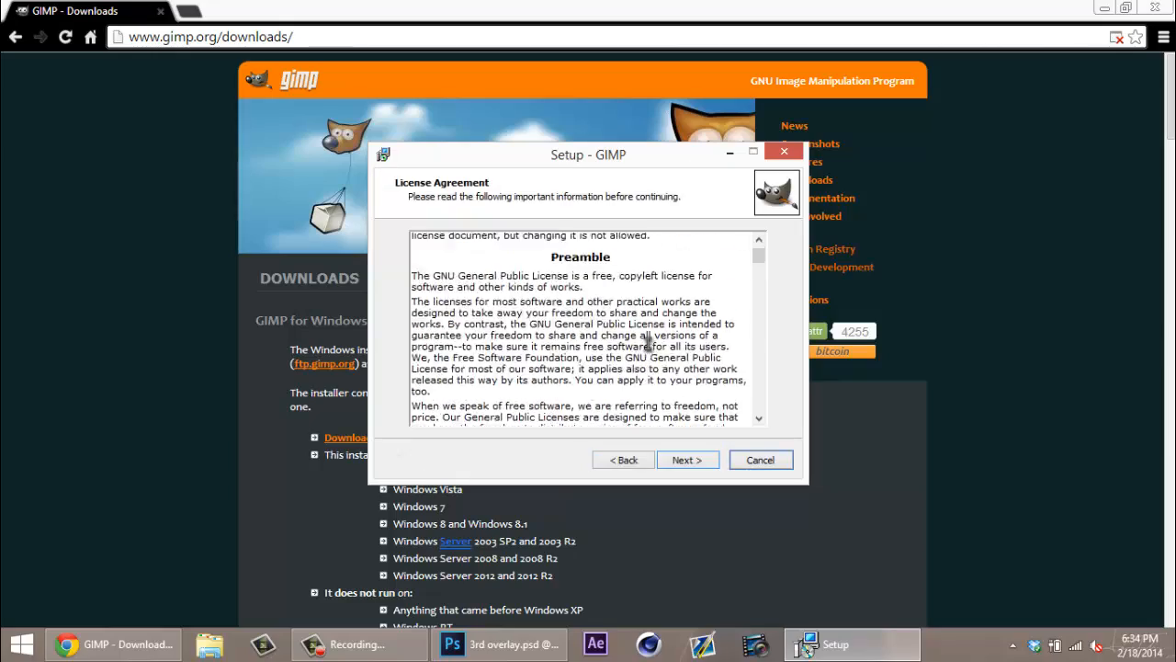
scroll("down", 3)
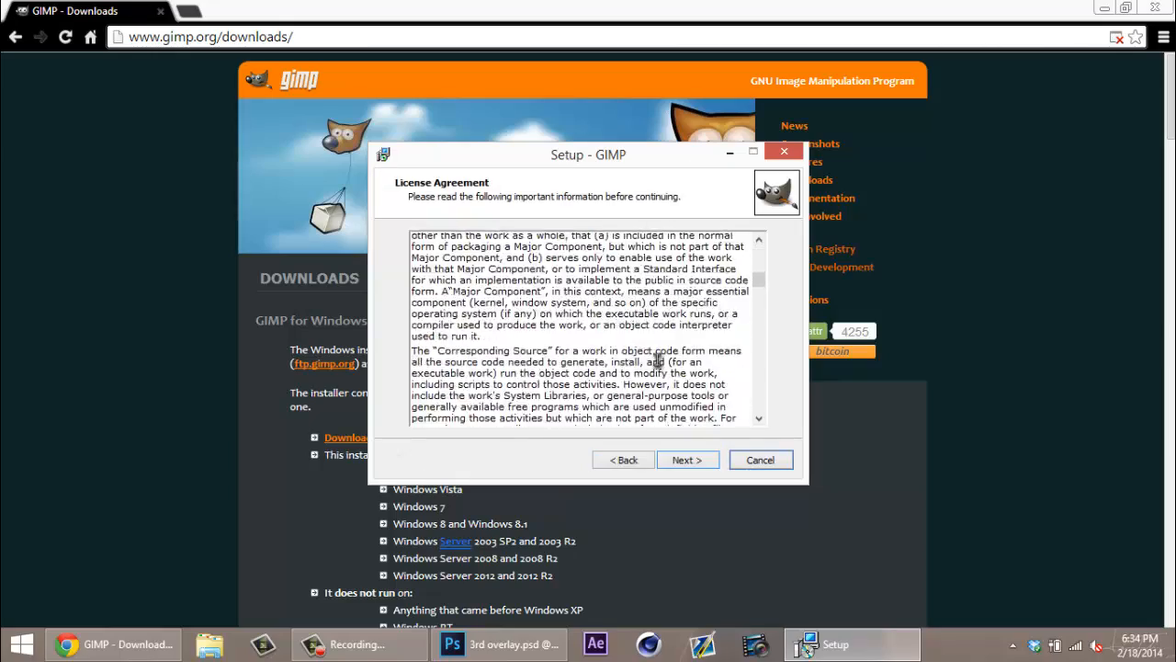
scroll("down", 3)
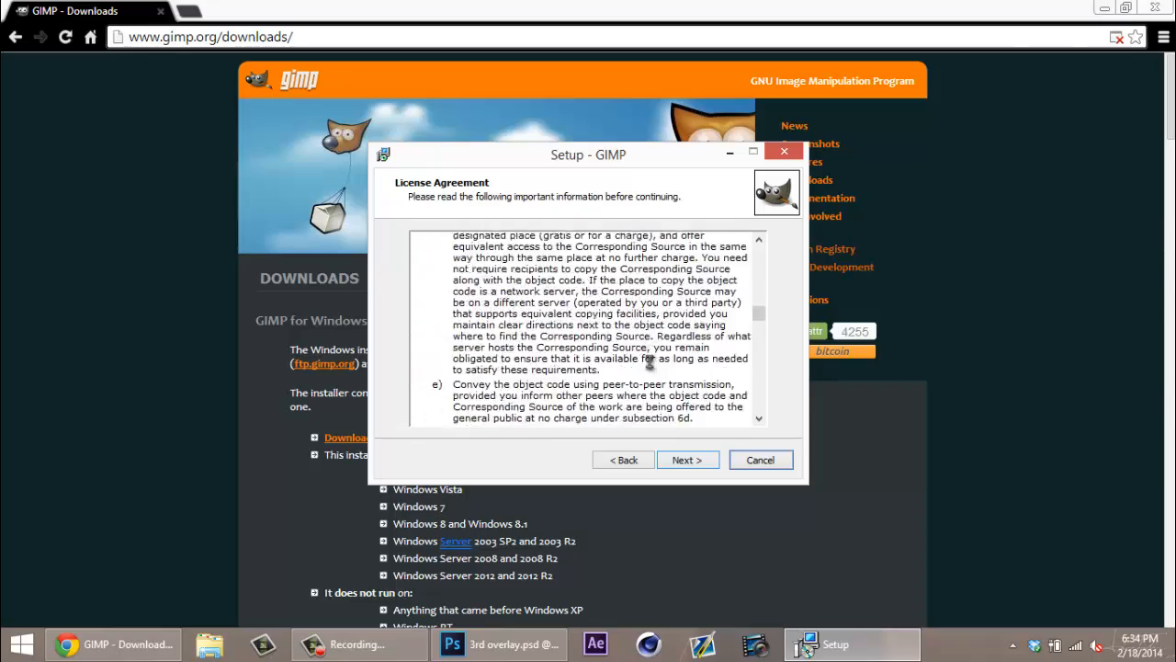
scroll("down", 3)
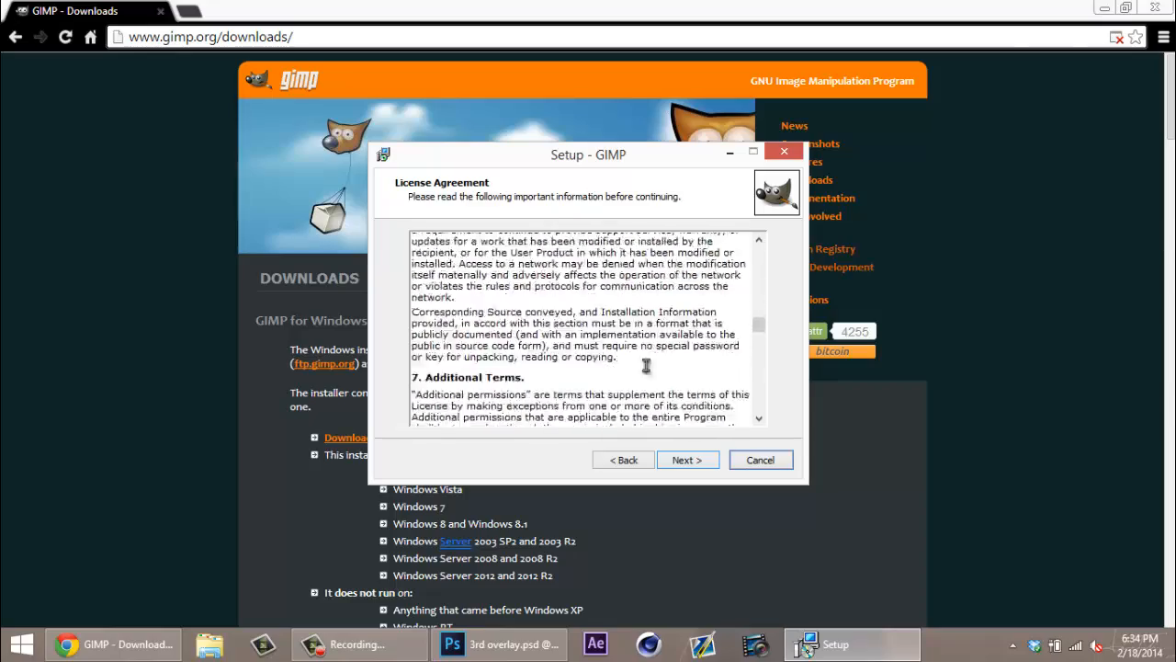
scroll("down", 3)
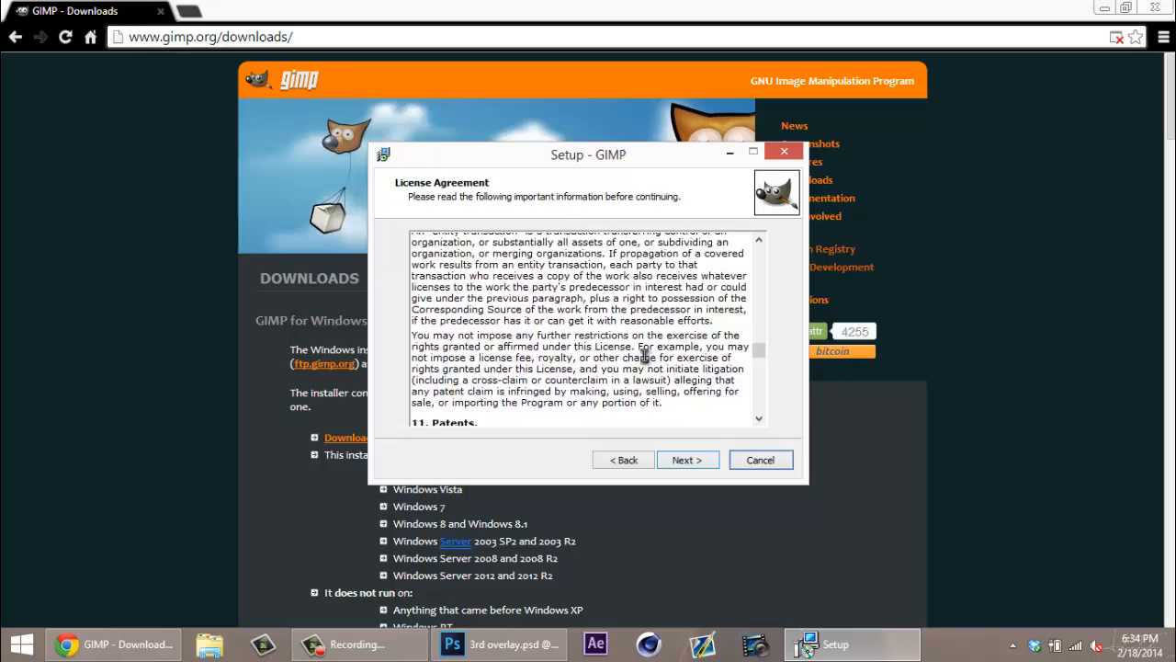
scroll("down", 3)
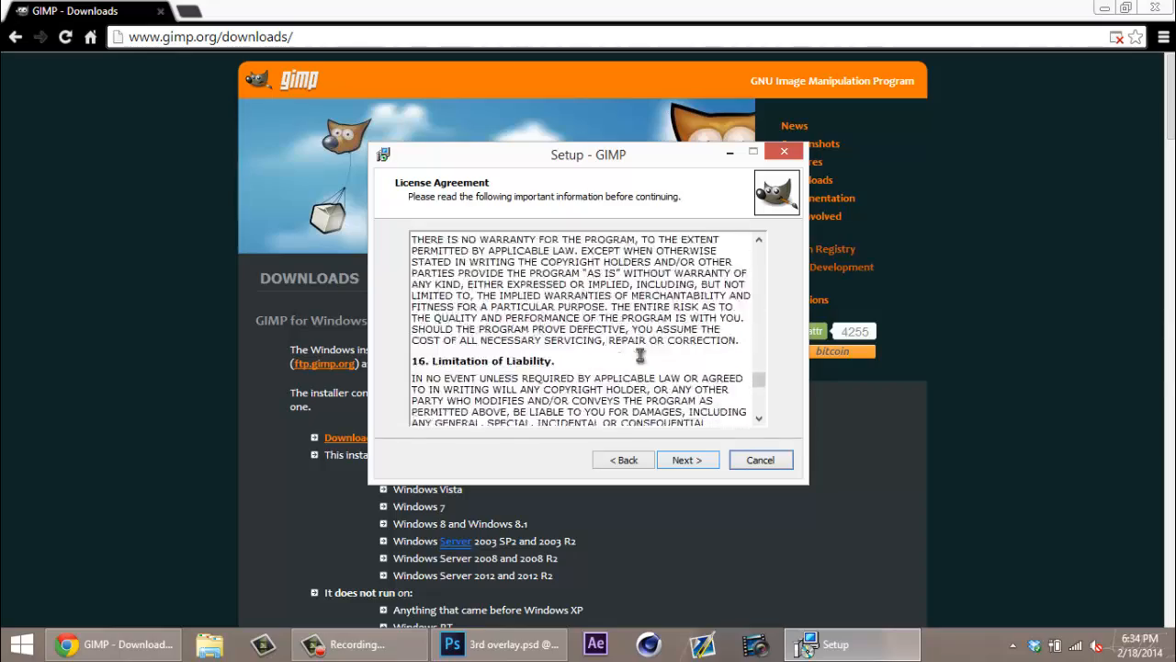
scroll("down", 3)
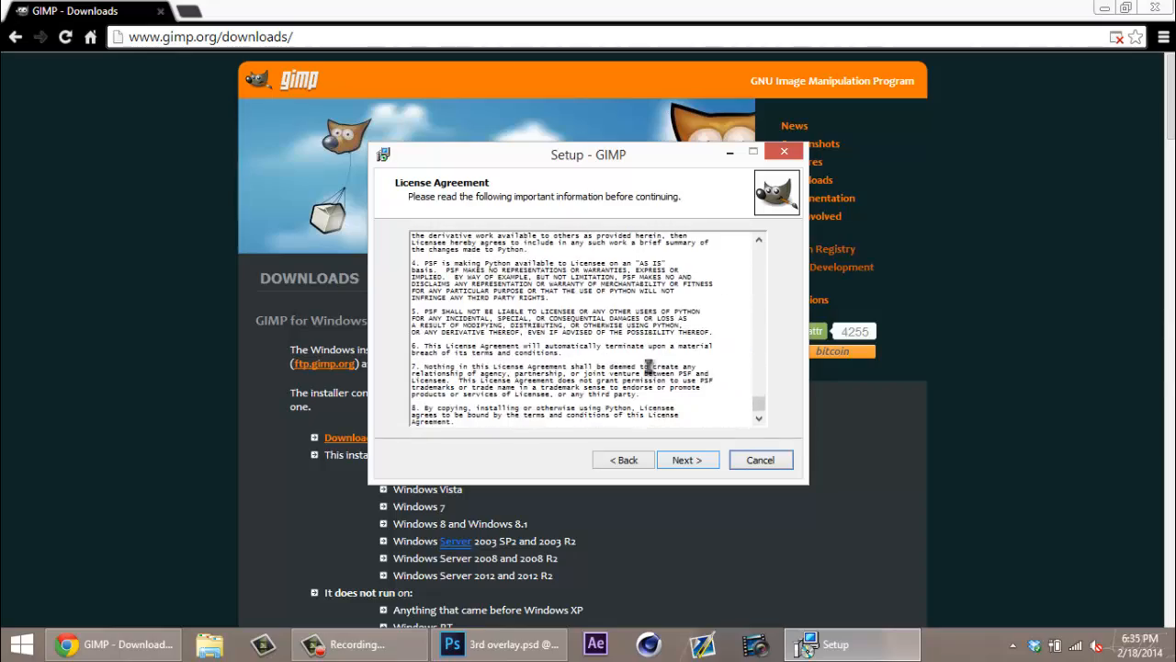
Step: Accept the license, default install folder and full component set, reaching file associations
left_click(687, 459)
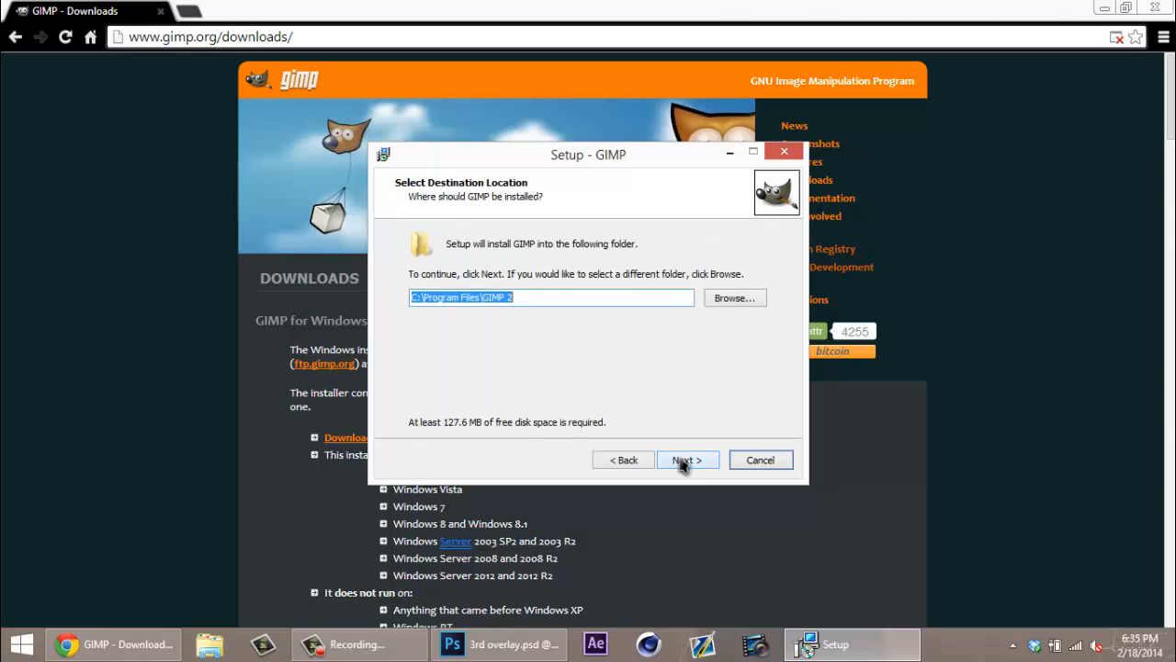
mouse_move(678, 480)
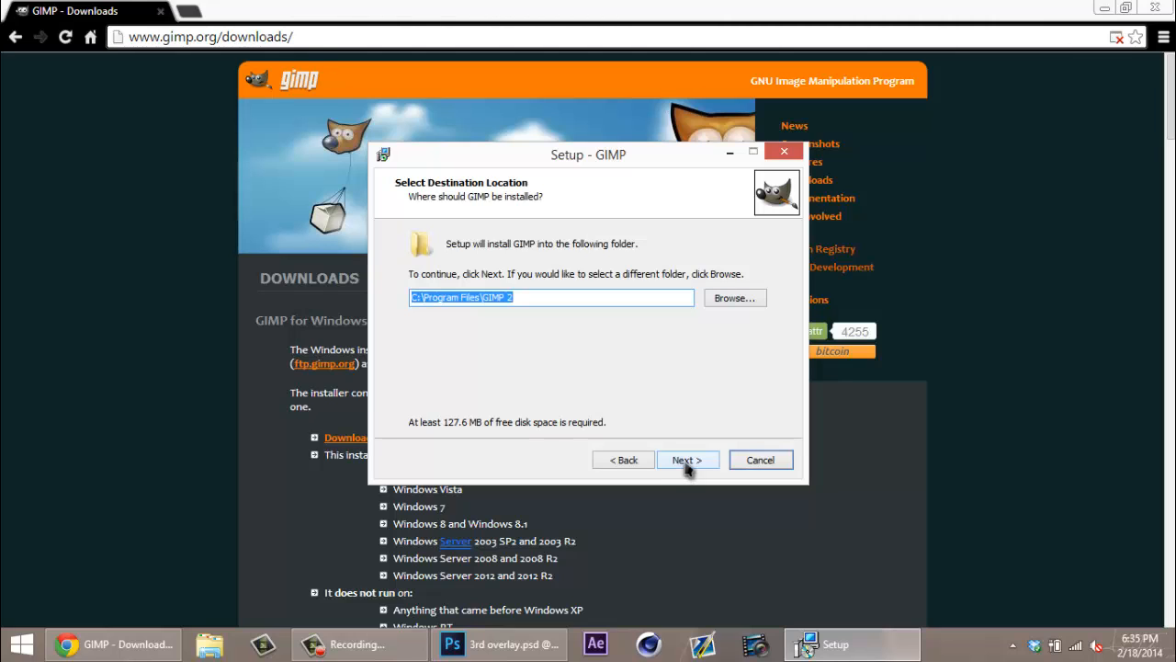
left_click(687, 460)
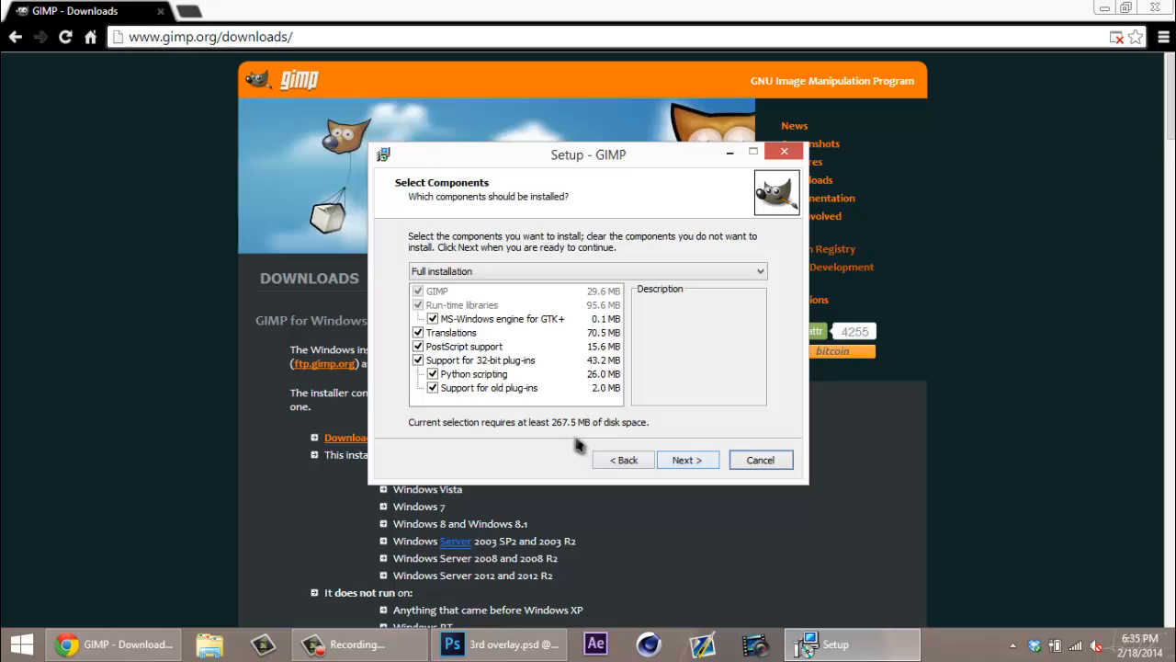
mouse_move(492, 311)
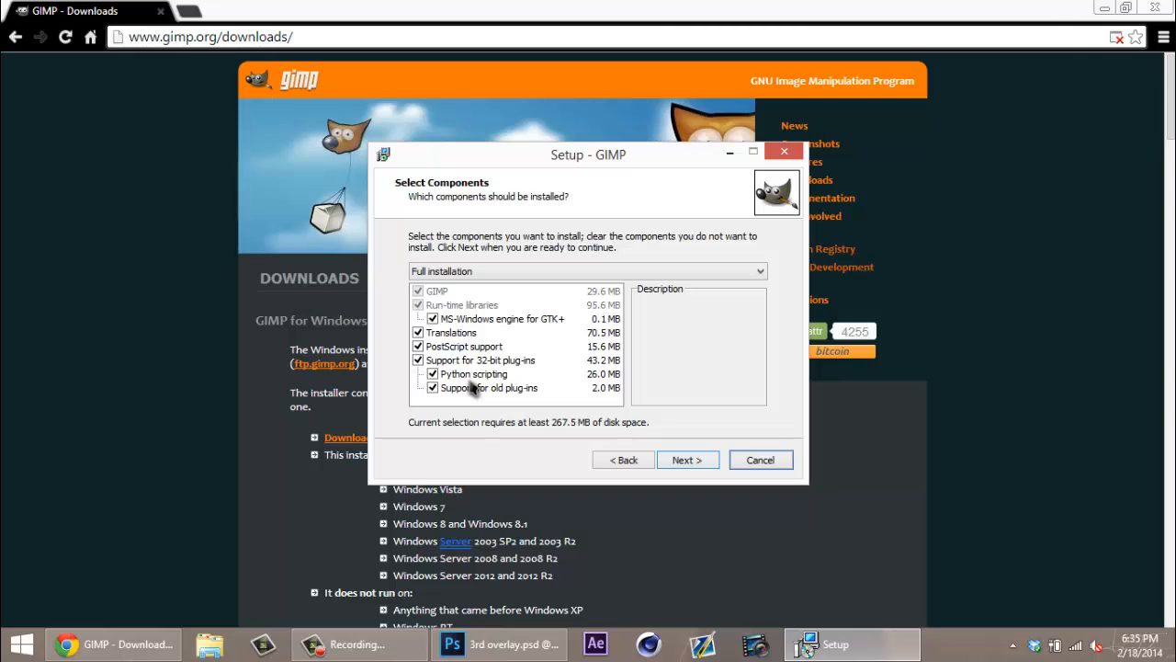
mouse_move(687, 471)
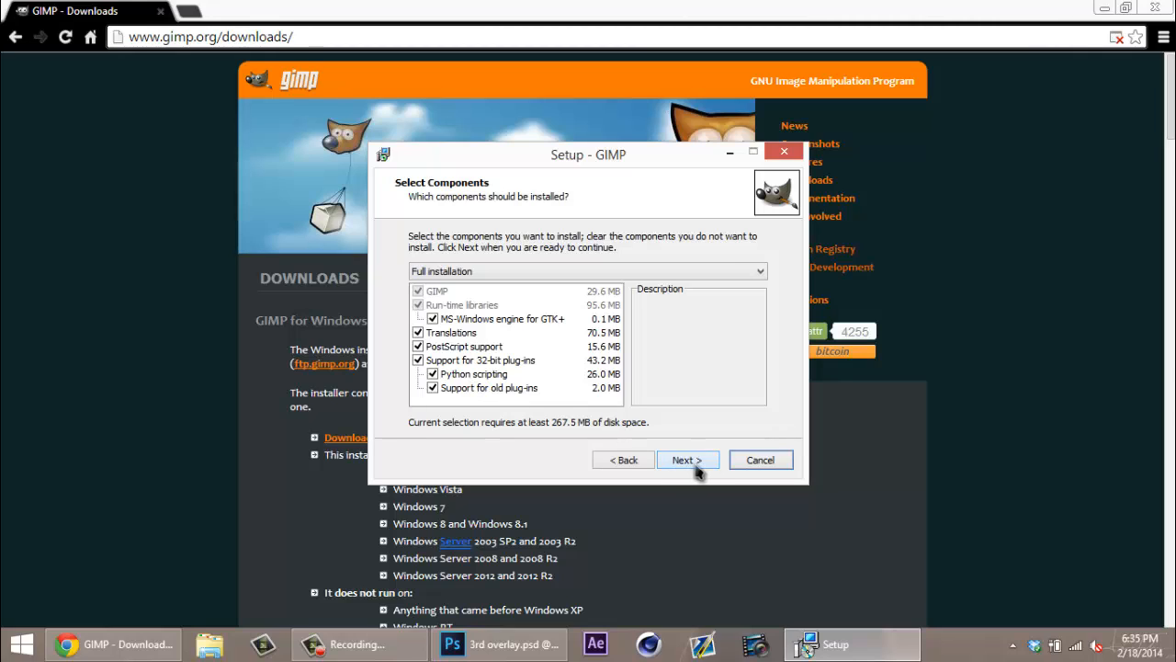
left_click(687, 460)
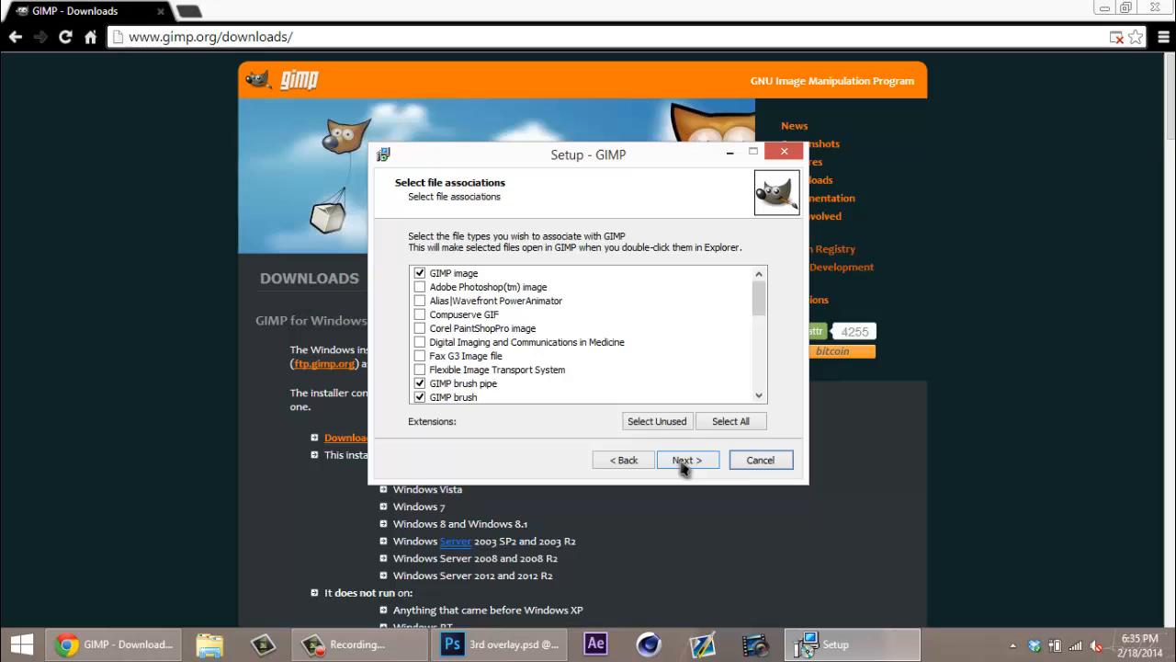
mouse_move(540, 341)
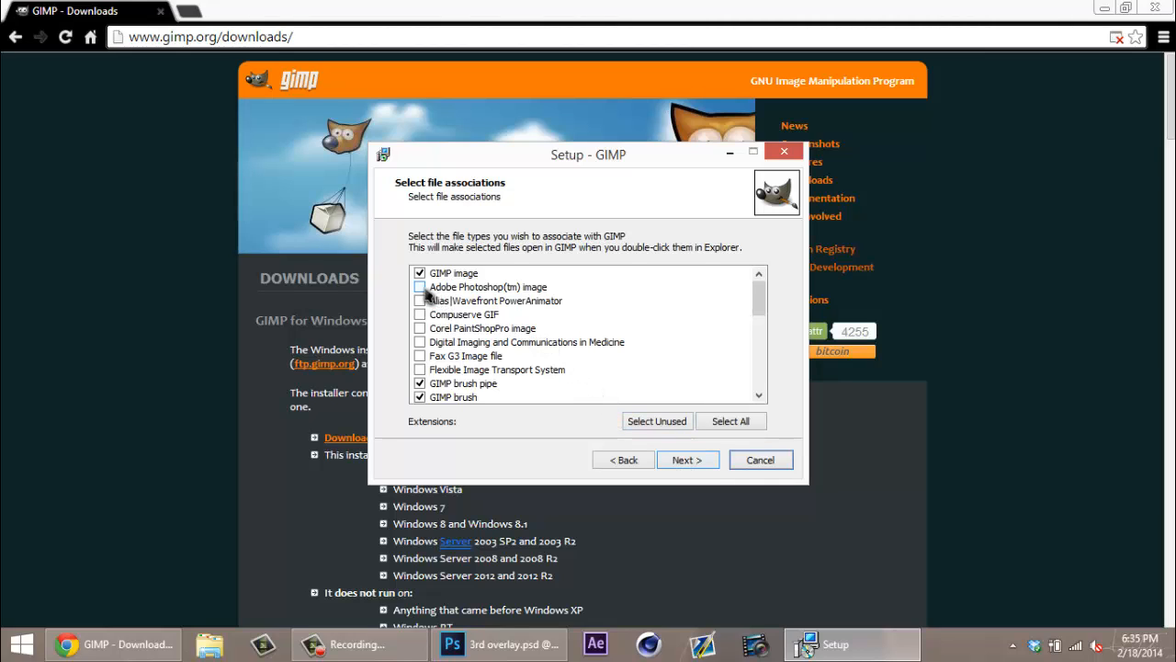
Step: Associate Adobe Photoshop images with GIMP and continue past file associations
left_click(419, 287)
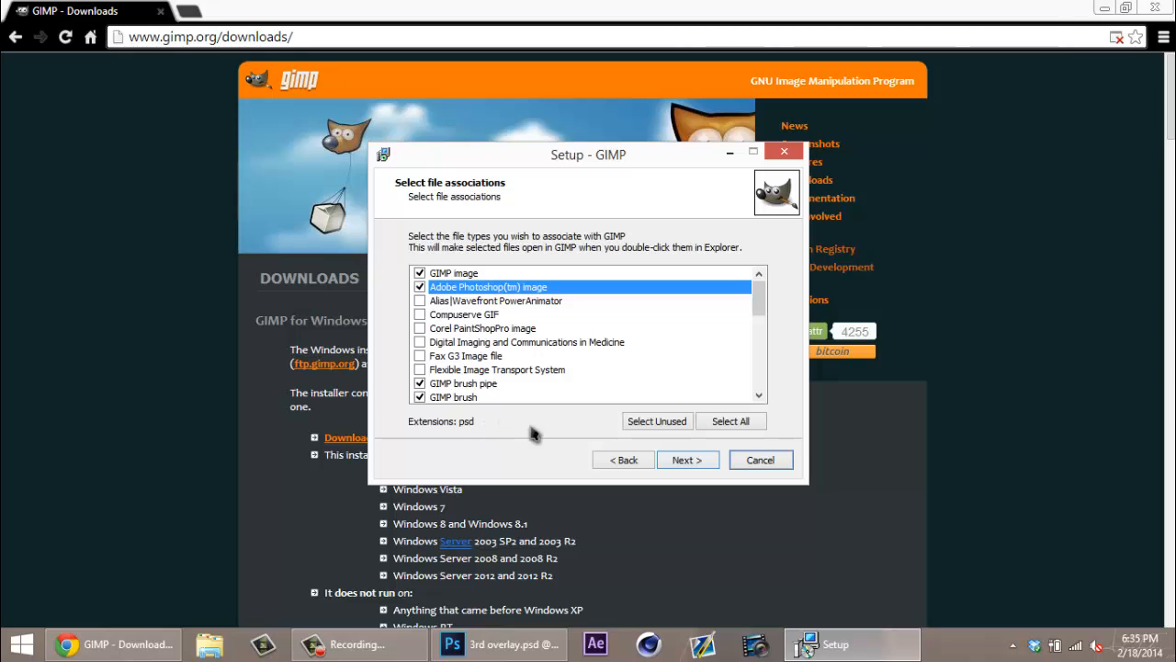
scroll("down", 3)
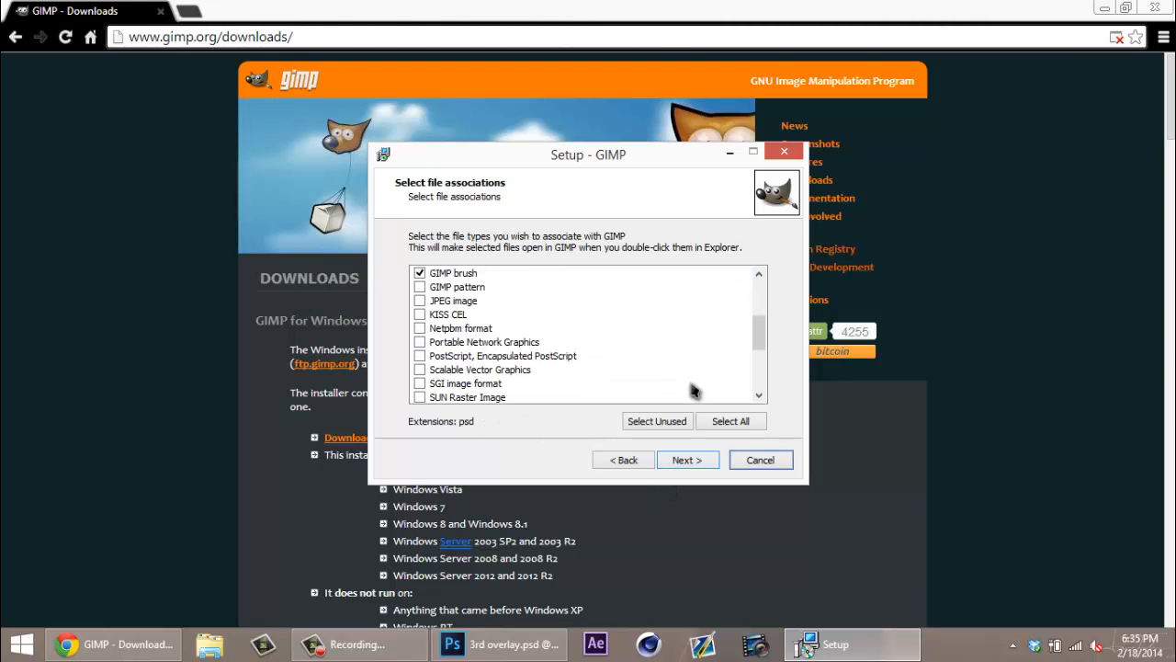
mouse_move(595, 386)
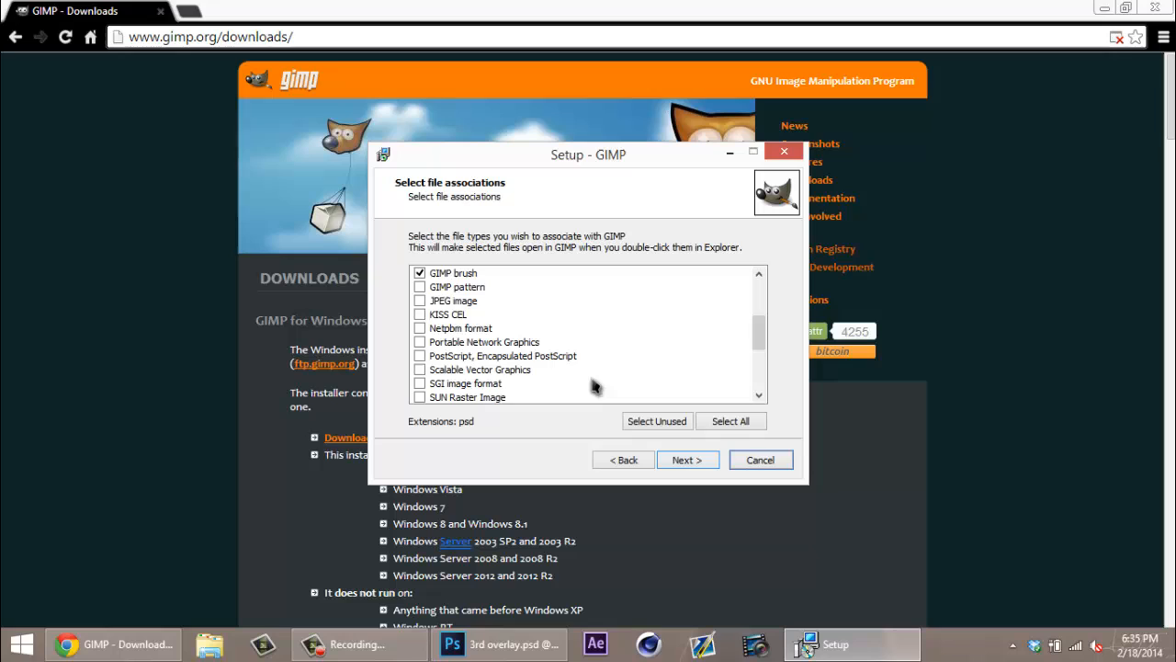
scroll("down", 3)
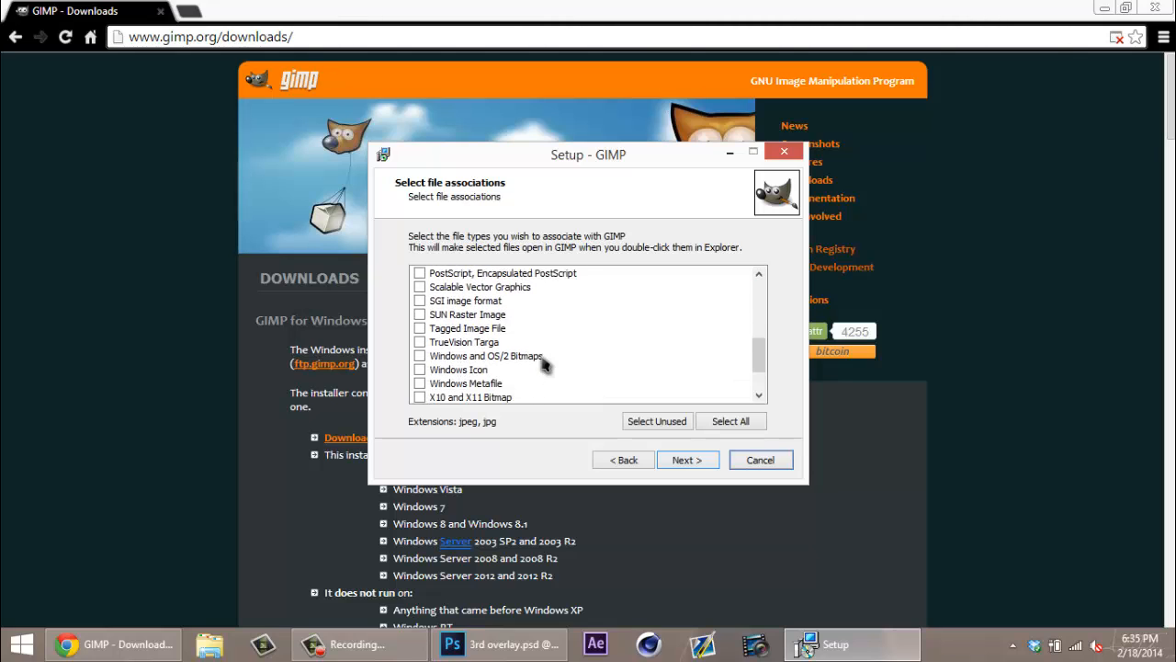
scroll("down", 3)
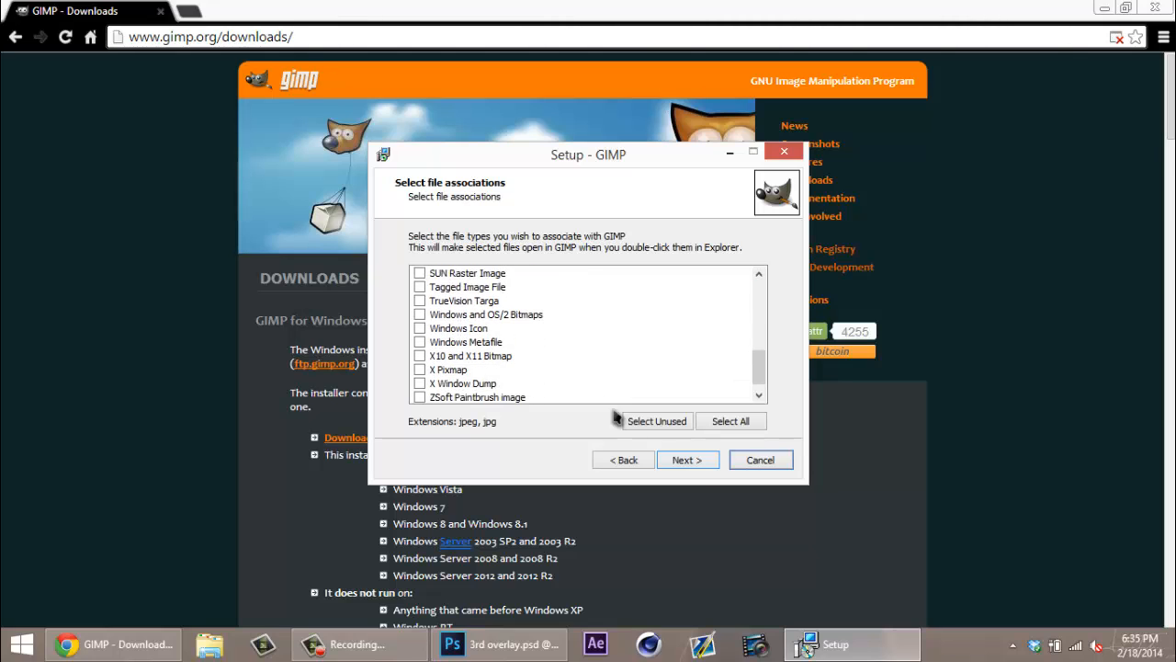
left_click(687, 459)
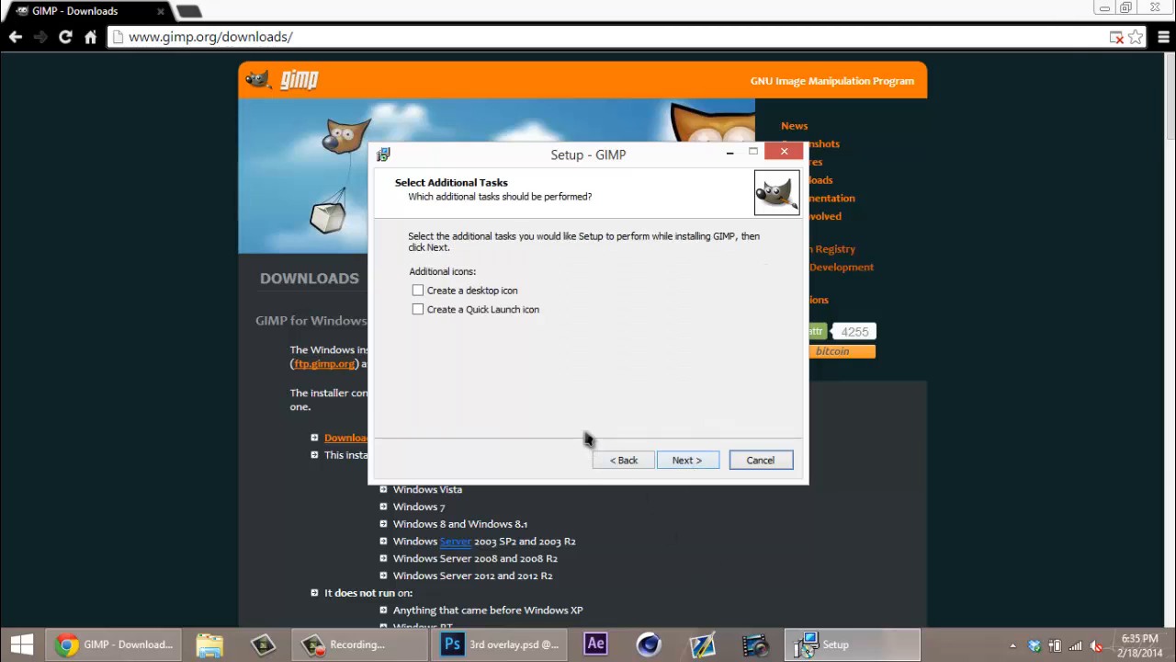
Step: Request a desktop icon on the additional tasks page and run the installation
left_click(417, 291)
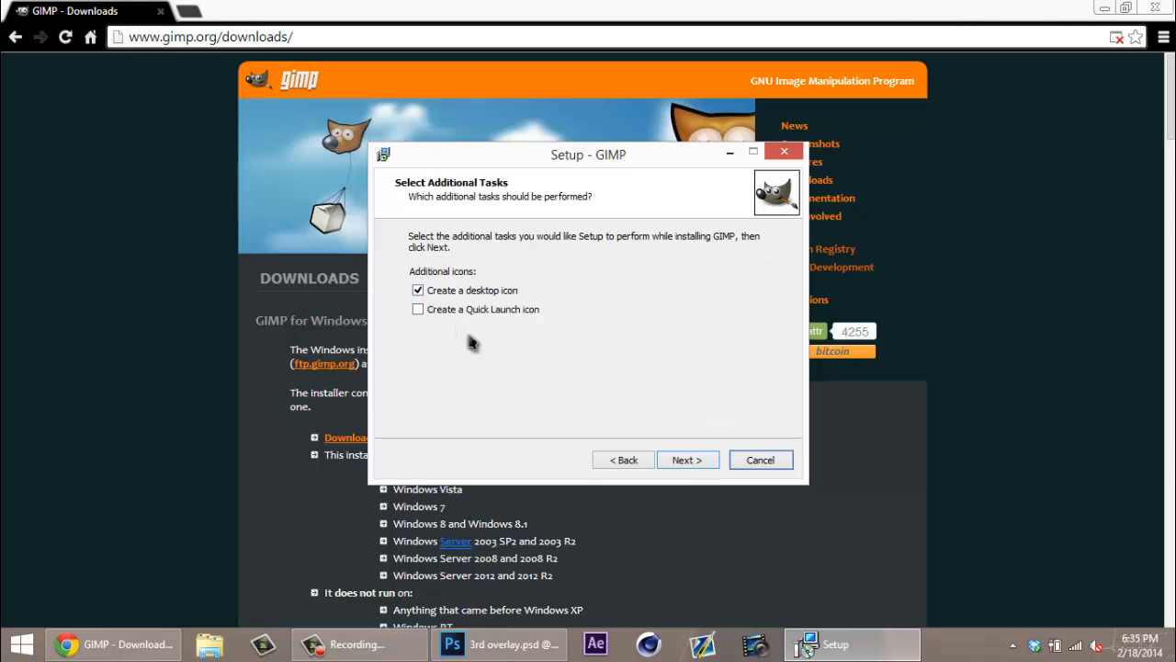
mouse_move(599, 401)
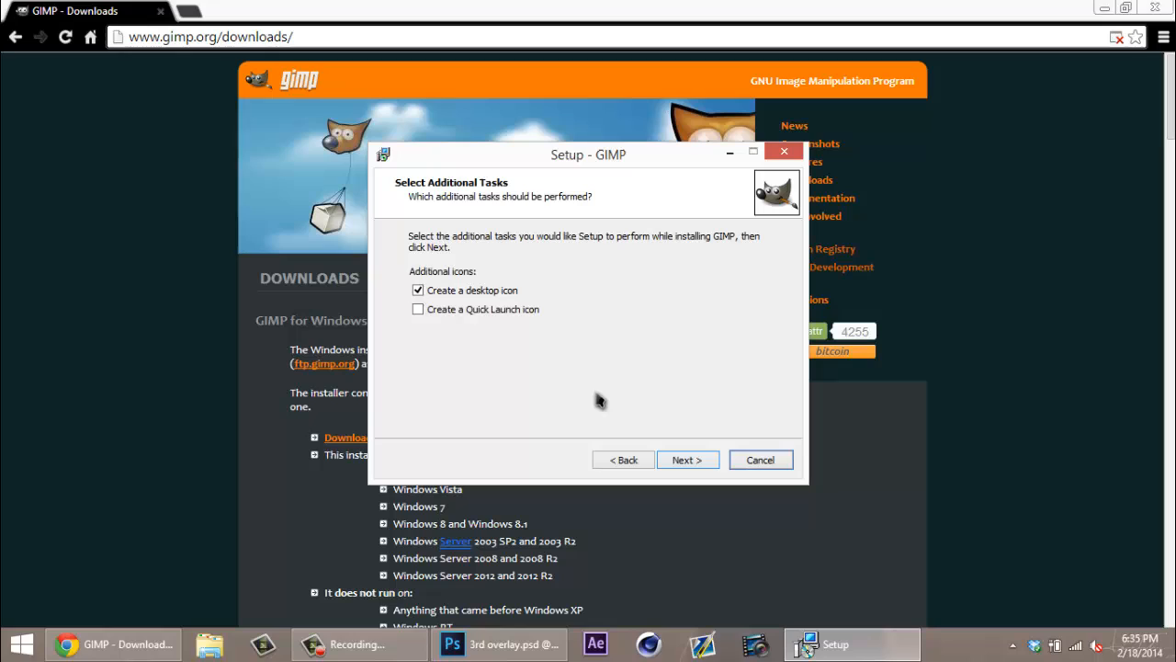
mouse_move(599, 400)
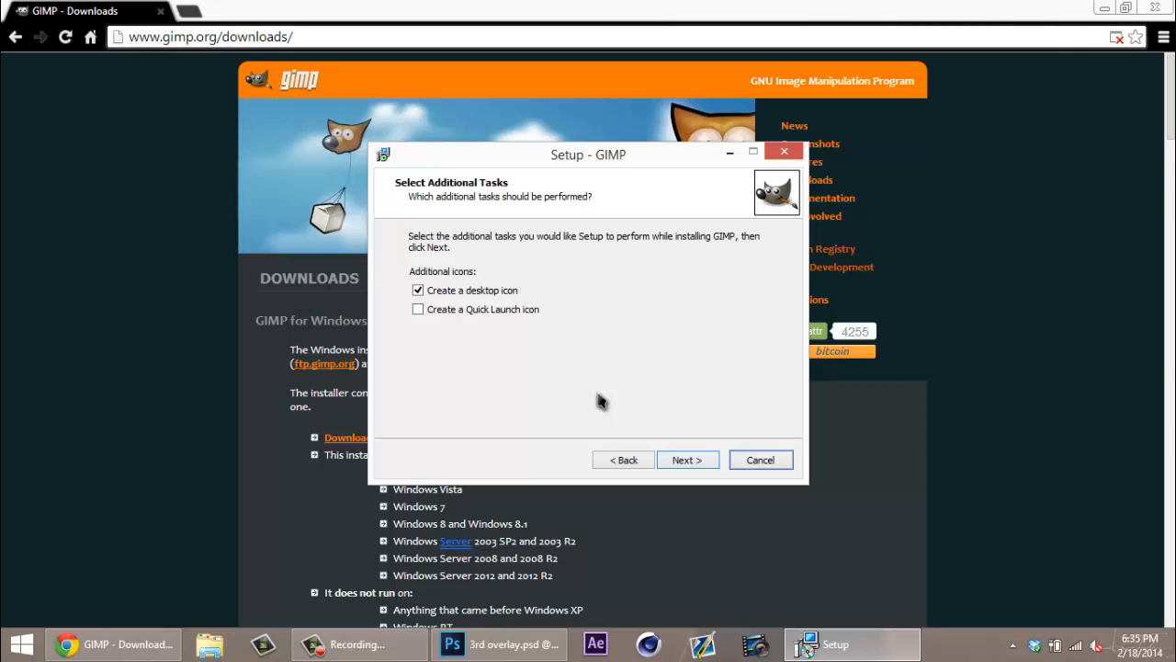
mouse_move(690, 467)
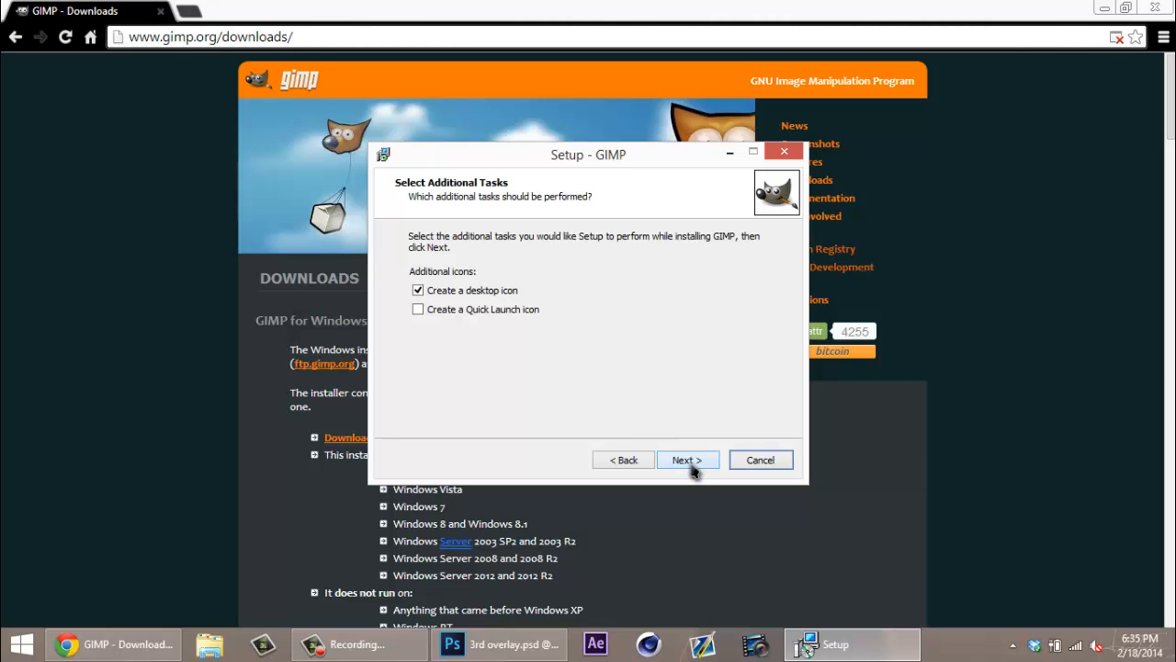
left_click(687, 459)
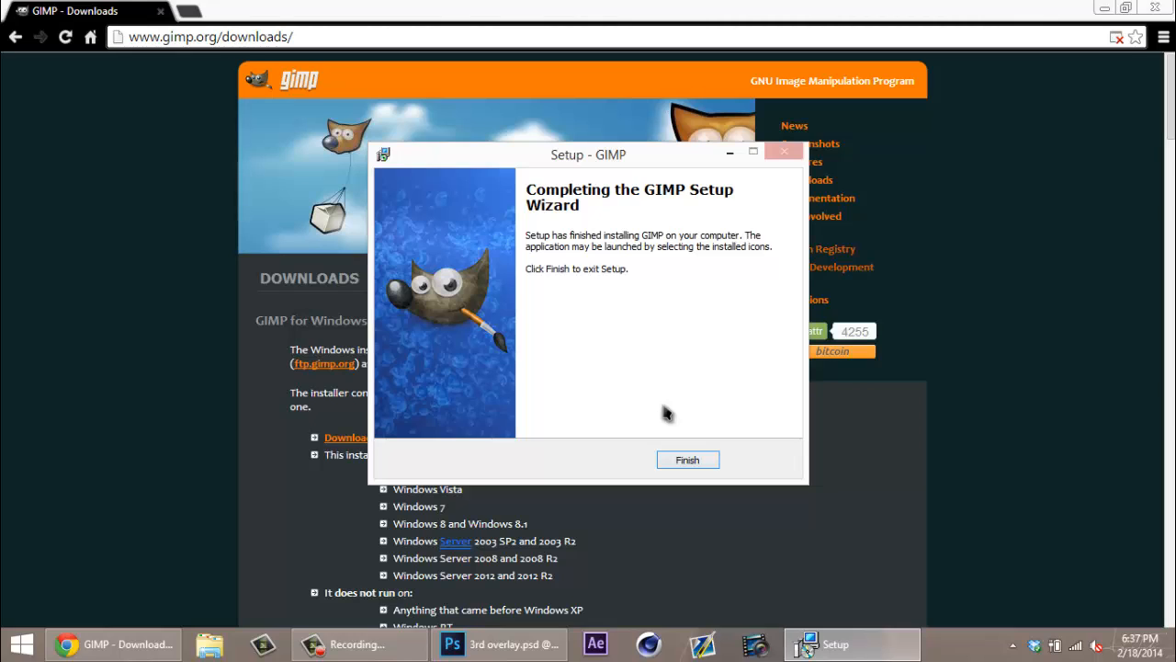
Step: Finish and close the completed GIMP Setup wizard
left_click(687, 460)
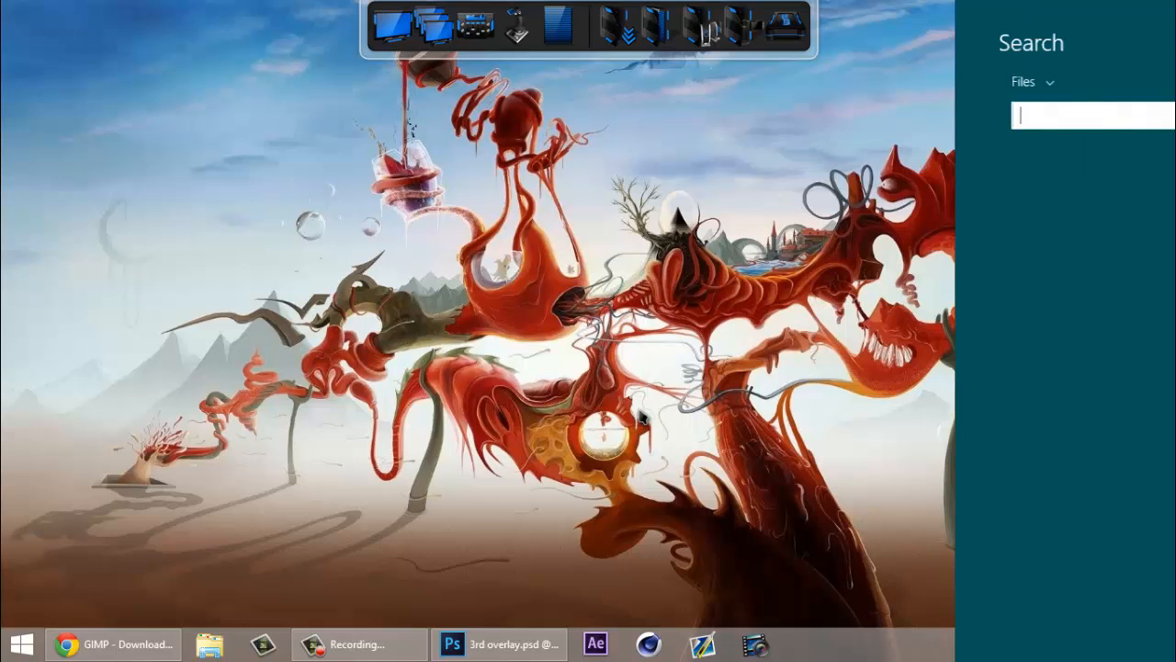
Step: Search Windows for 'gimp' and launch the GIMP result
type("gim")
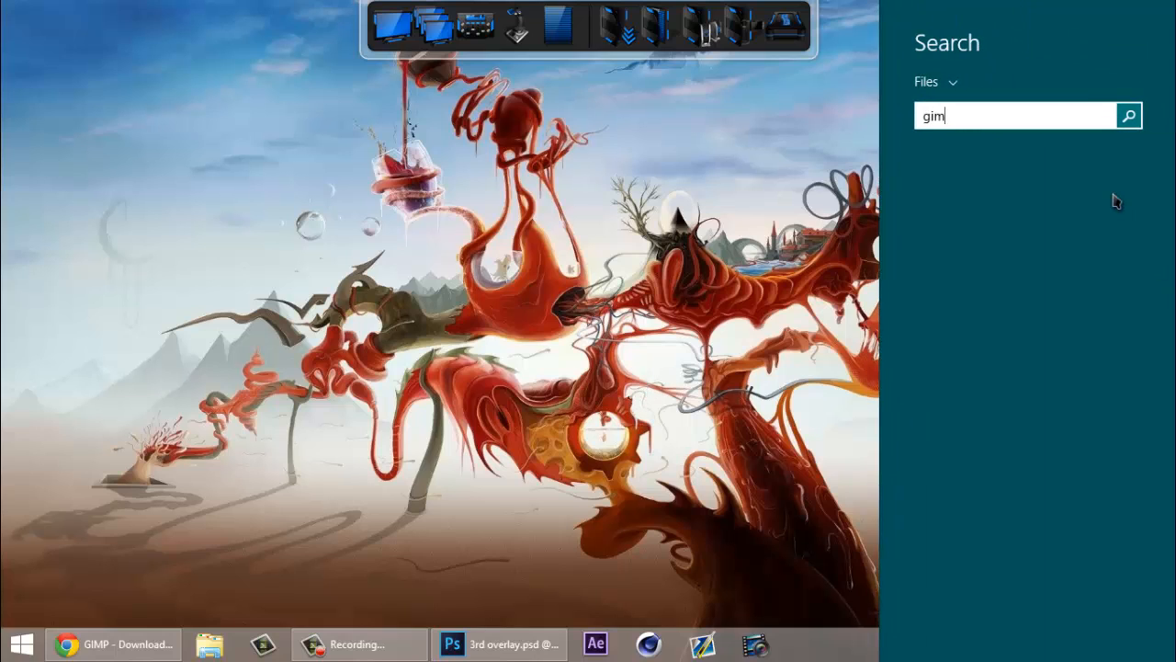
type("p")
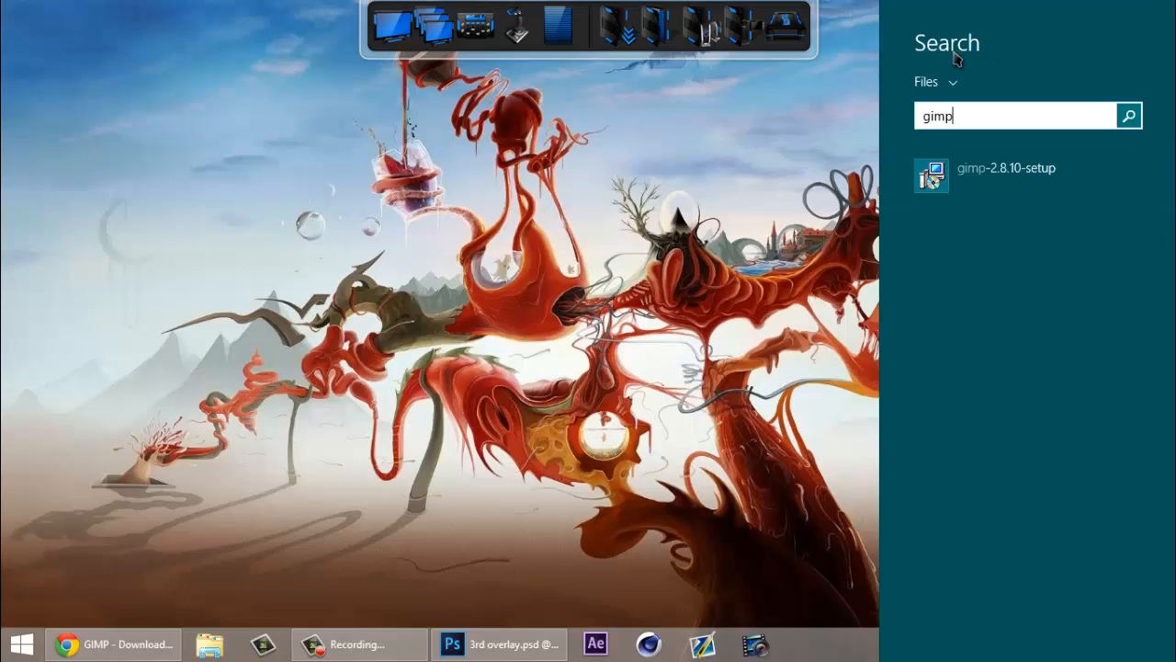
left_click(935, 81)
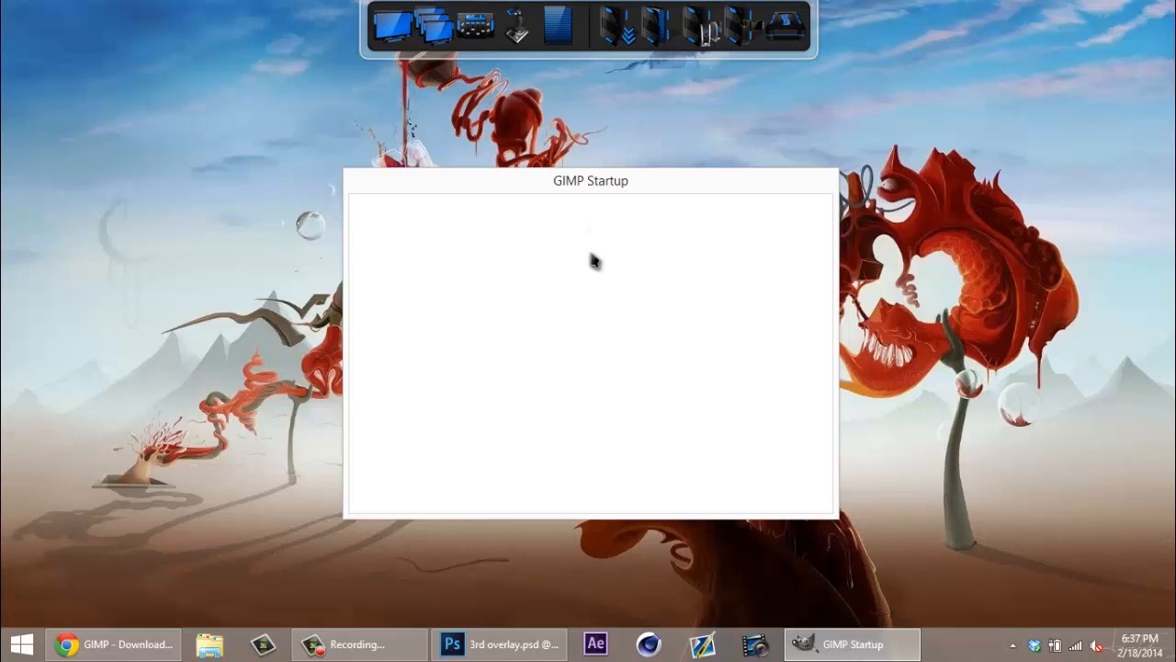
mouse_move(623, 237)
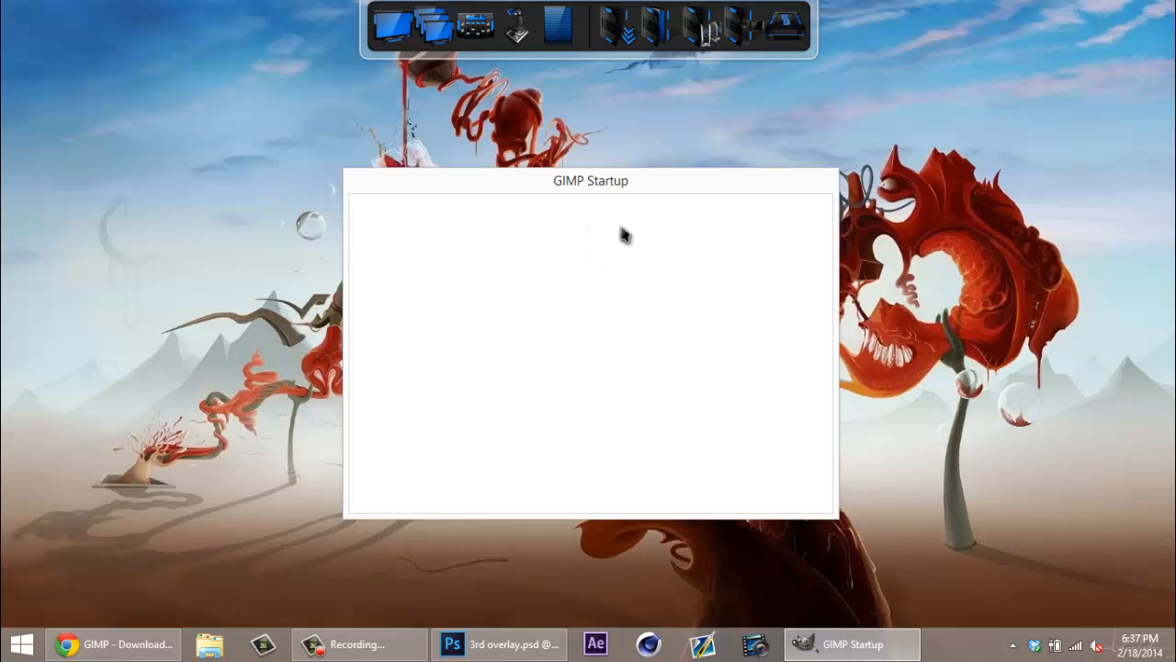
mouse_move(568, 260)
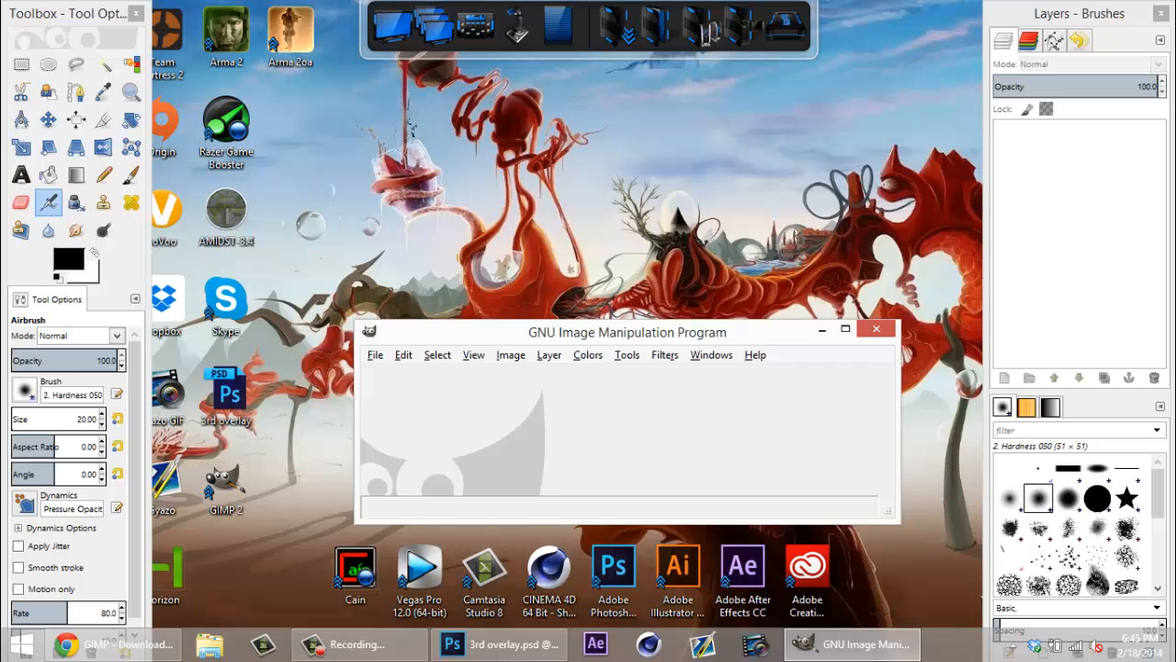
Step: Reposition GIMP's empty main window higher on the desktop
left_click_drag(628, 331, 539, 224)
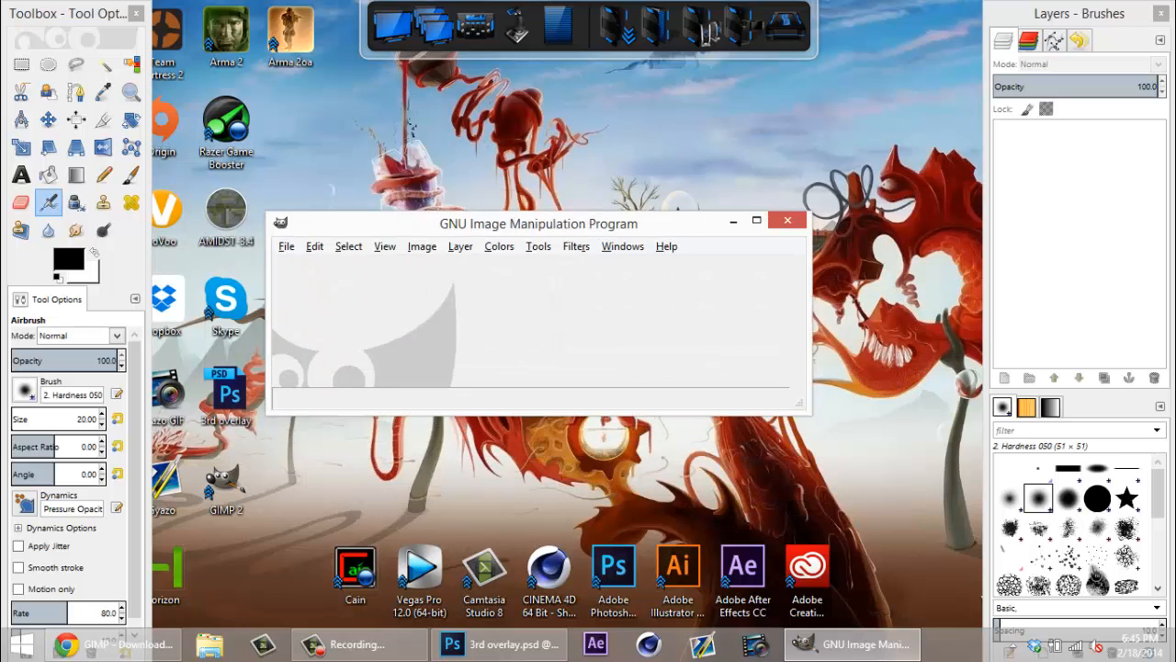
left_click_drag(539, 224, 482, 95)
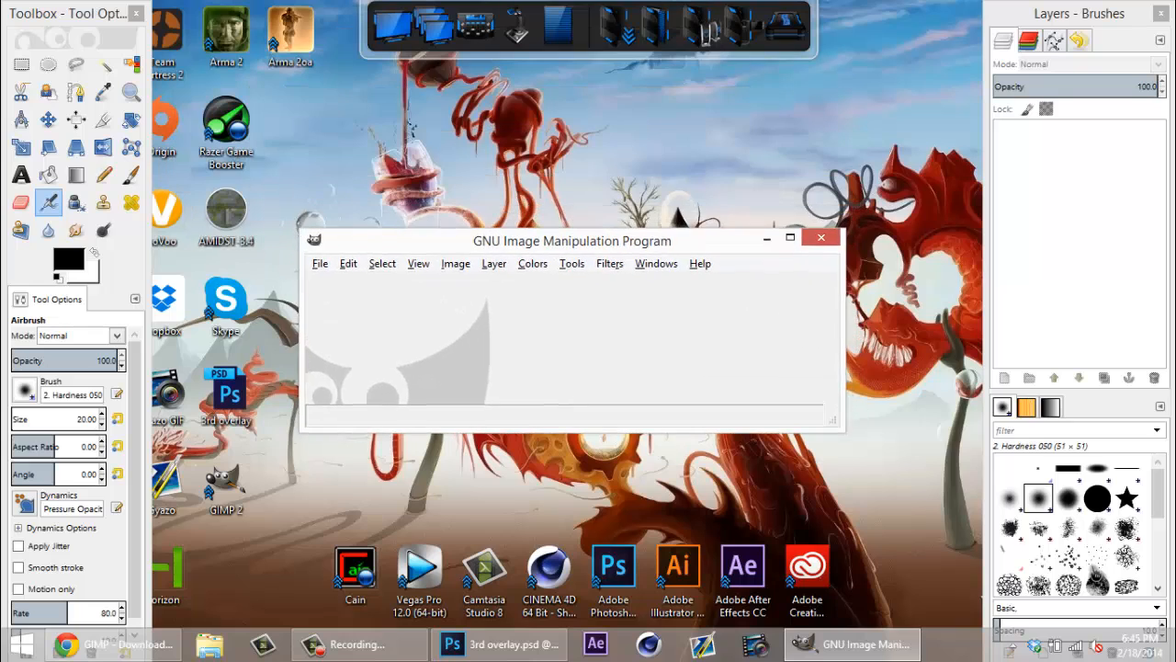
left_click_drag(572, 241, 584, 224)
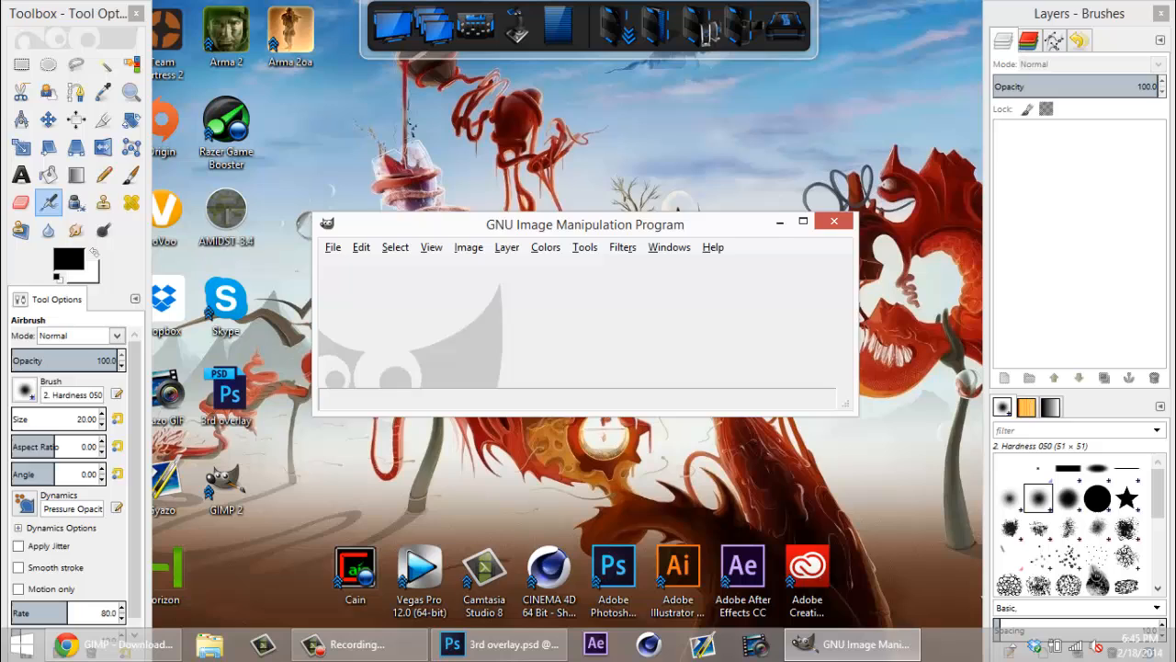
left_click_drag(584, 225, 596, 216)
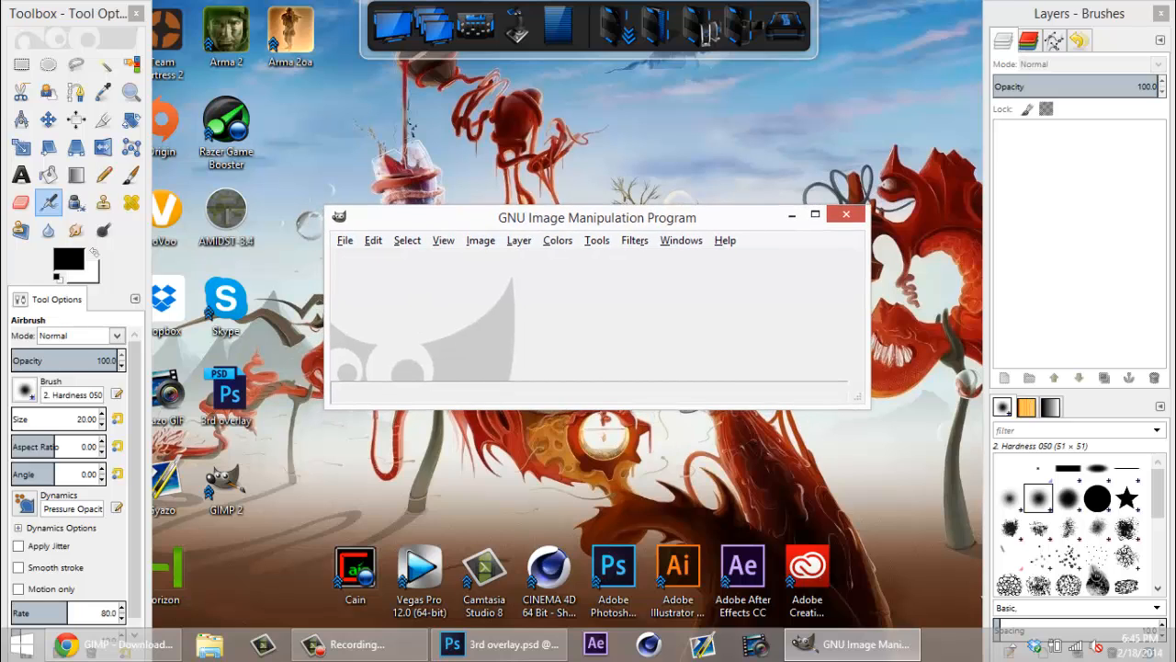
Step: In File > Open, browse to Desktop and select 3rd overlay.psd
left_click(346, 239)
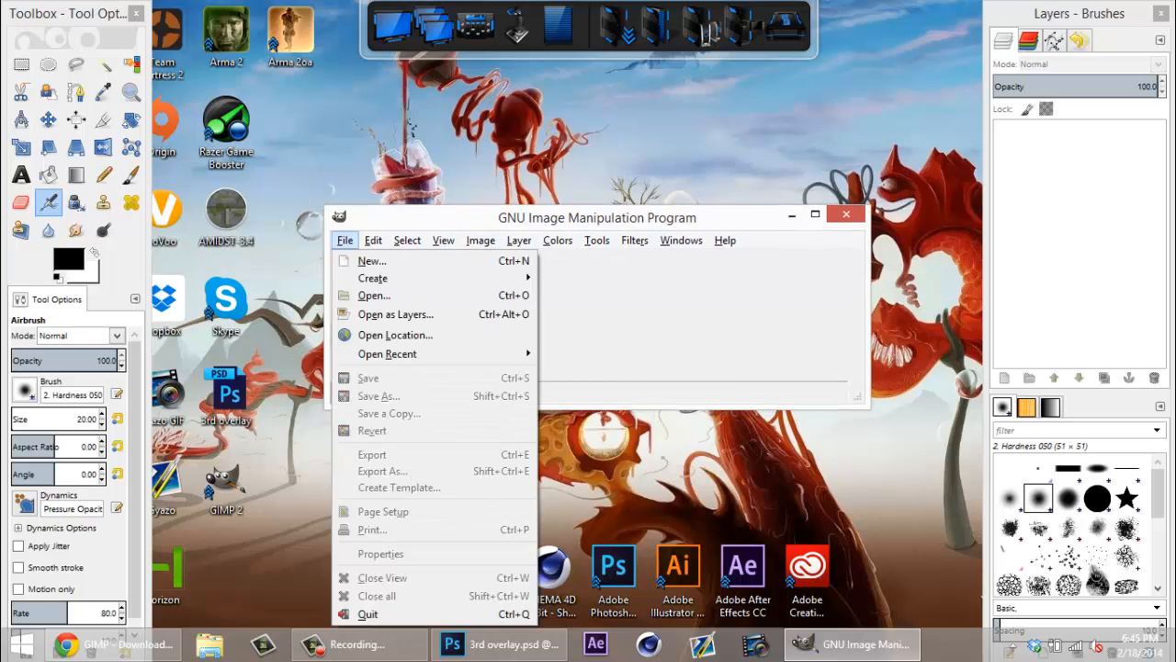
mouse_move(375, 294)
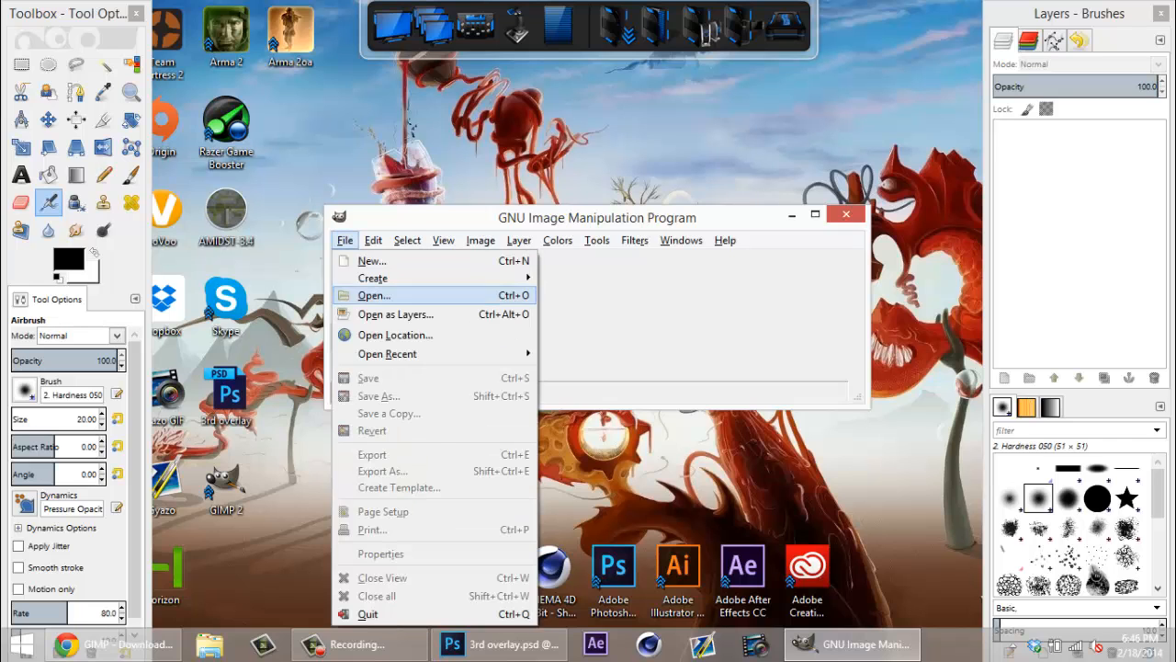
left_click(375, 294)
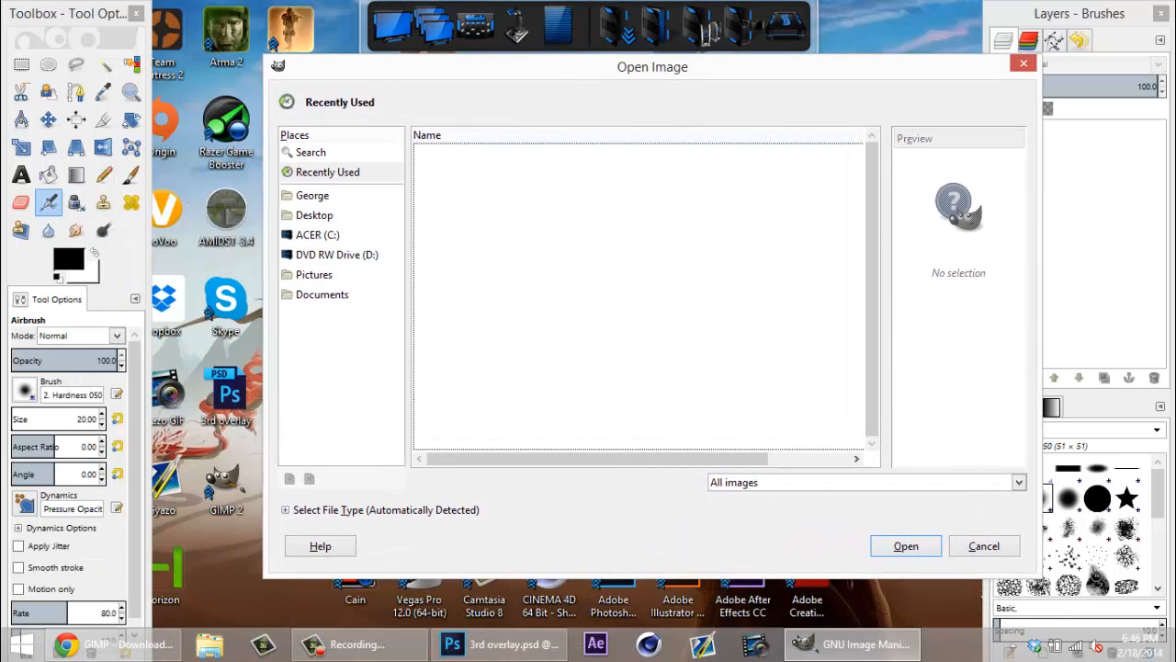
left_click(314, 213)
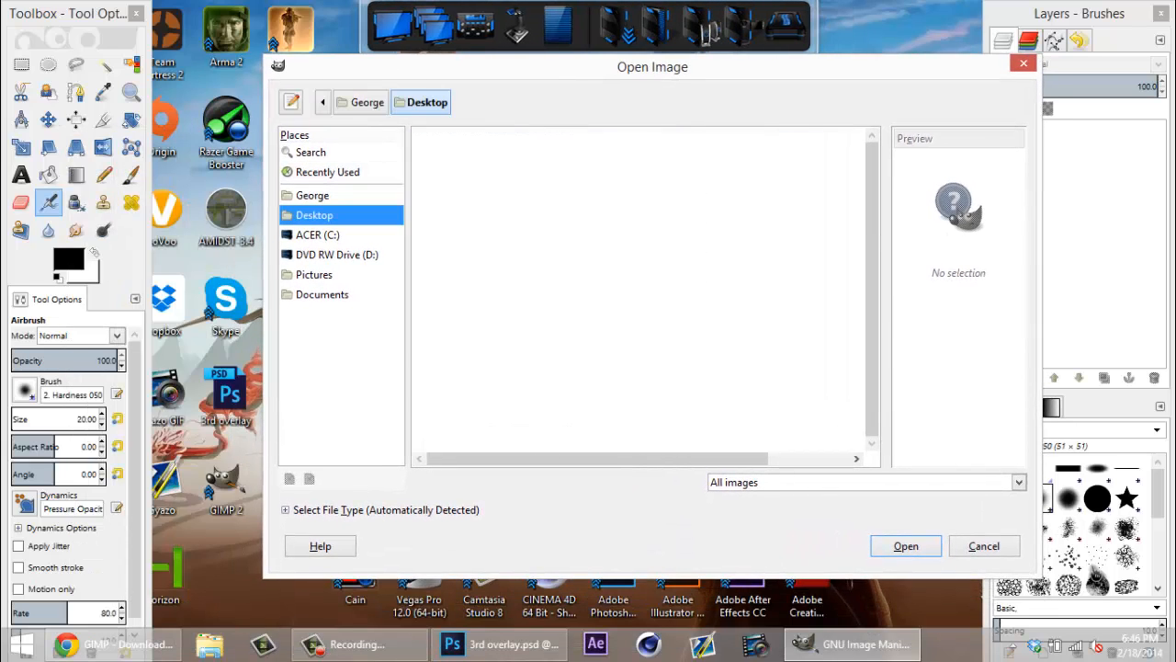
left_click(463, 310)
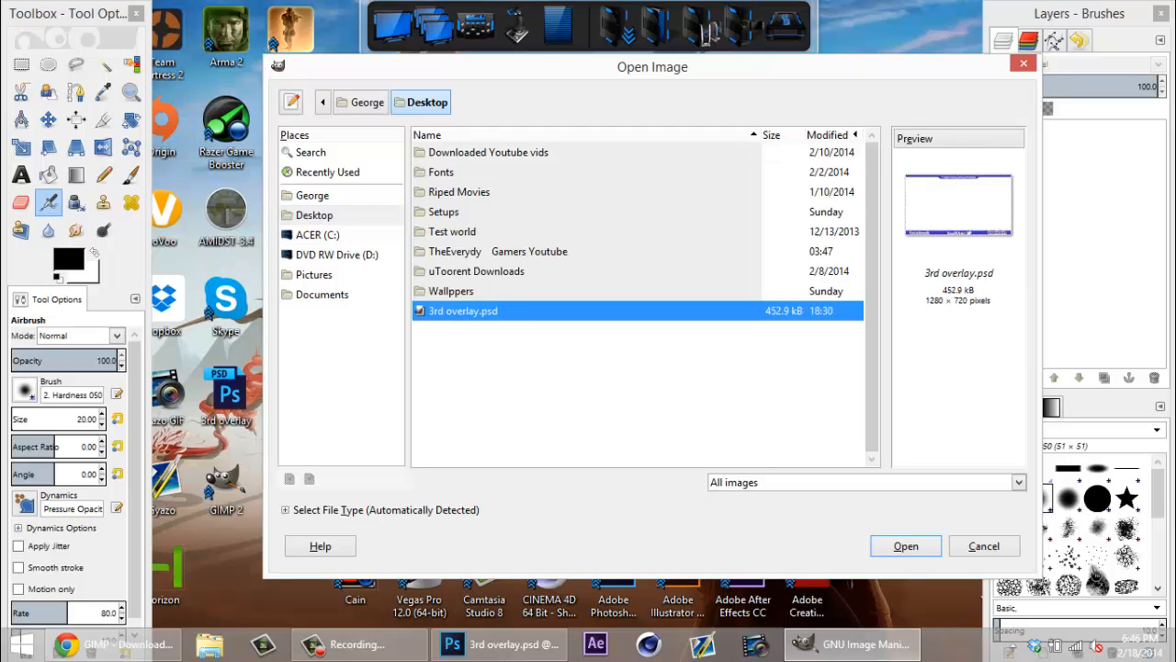
Step: Open 3rd overlay.psd as a 1280x720 image and compare it against Photoshop
left_click(904, 546)
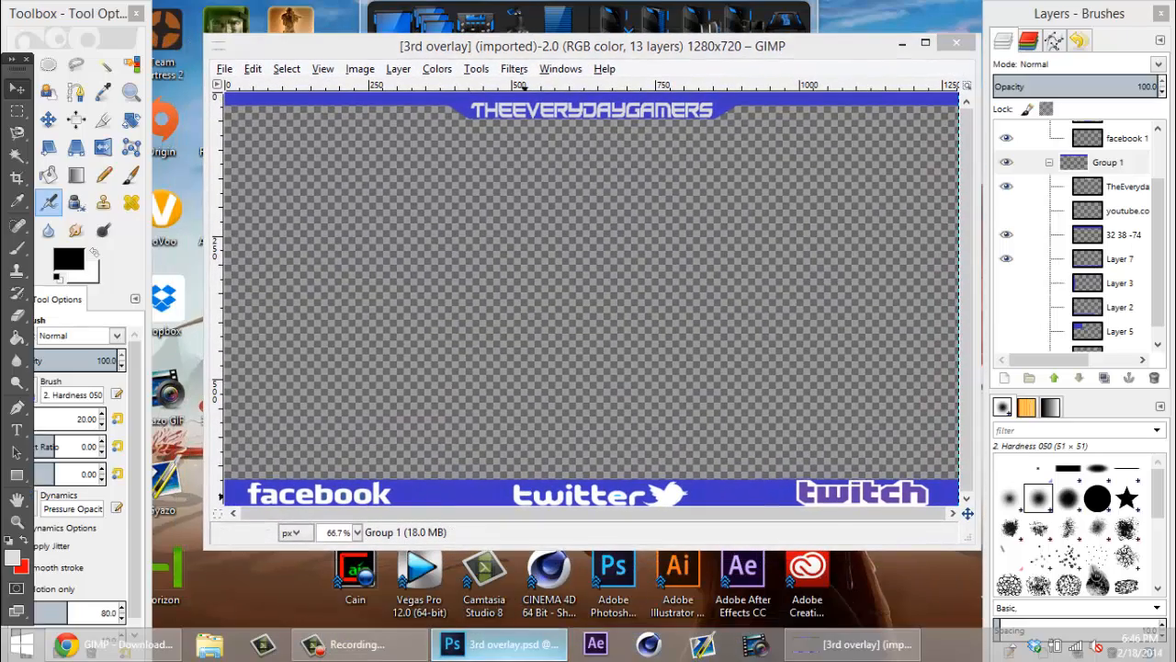
left_click(452, 643)
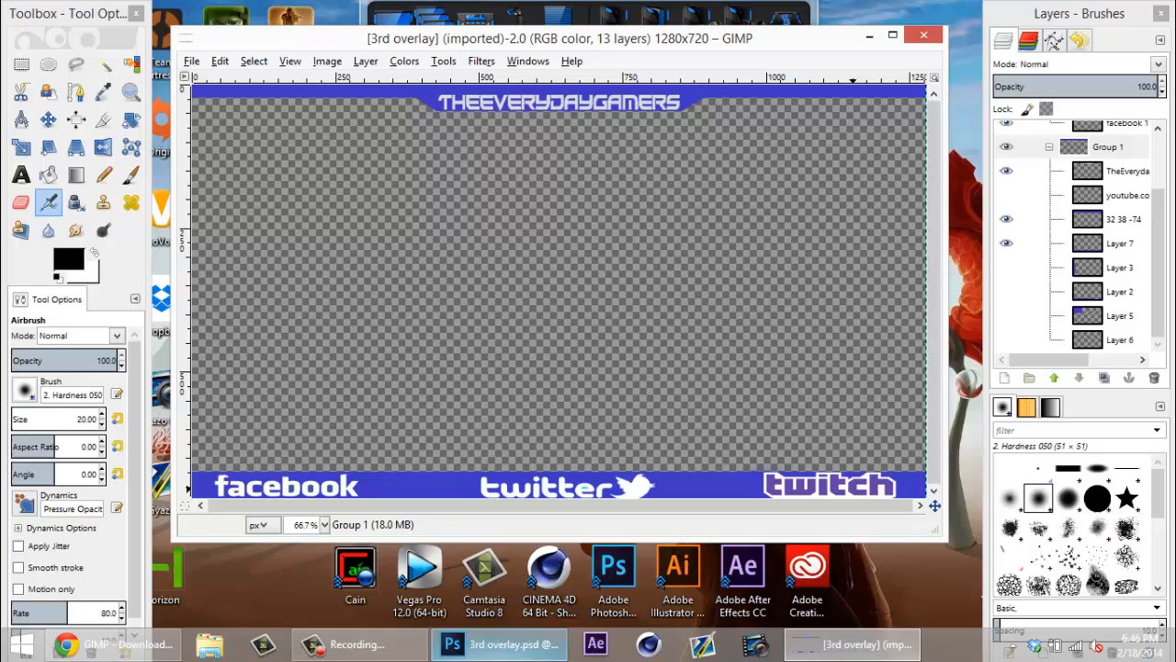
left_click(448, 643)
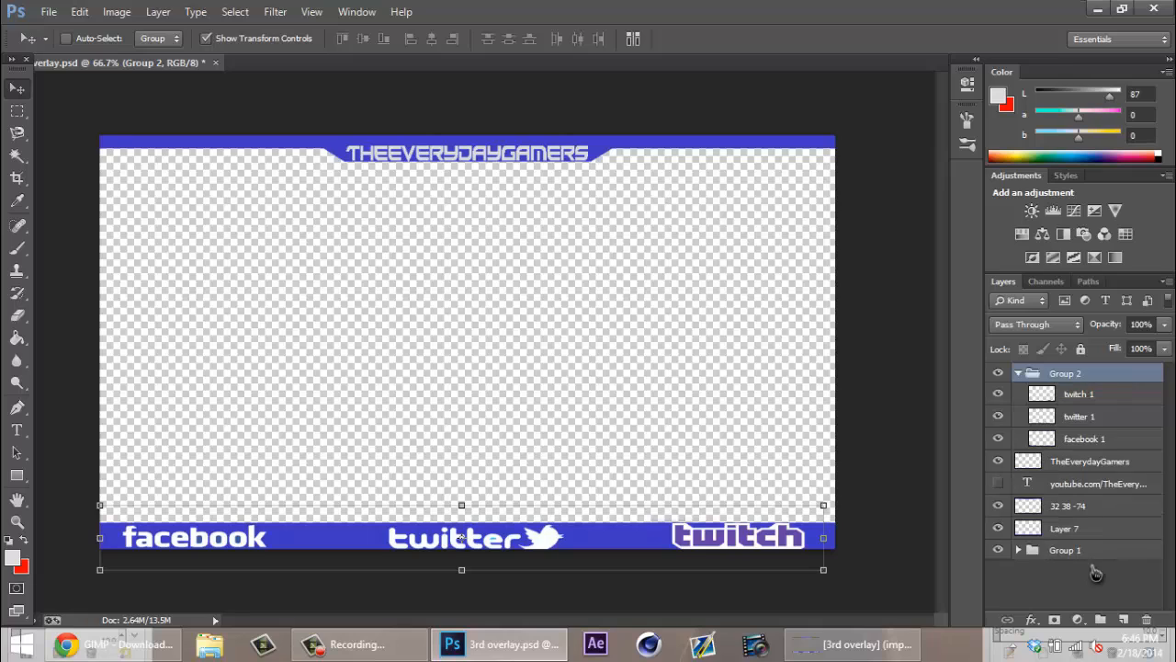
left_click(1018, 373)
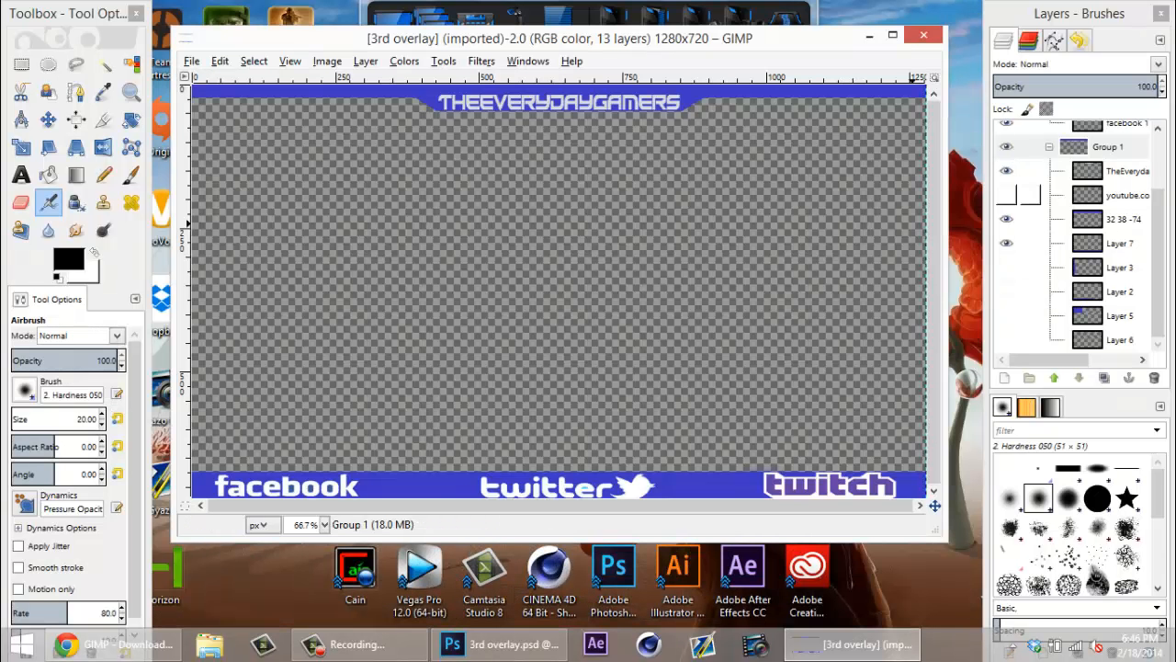
Step: Expand Group 1 in the Layers panel to confirm the 13 imported layers
left_click(1110, 147)
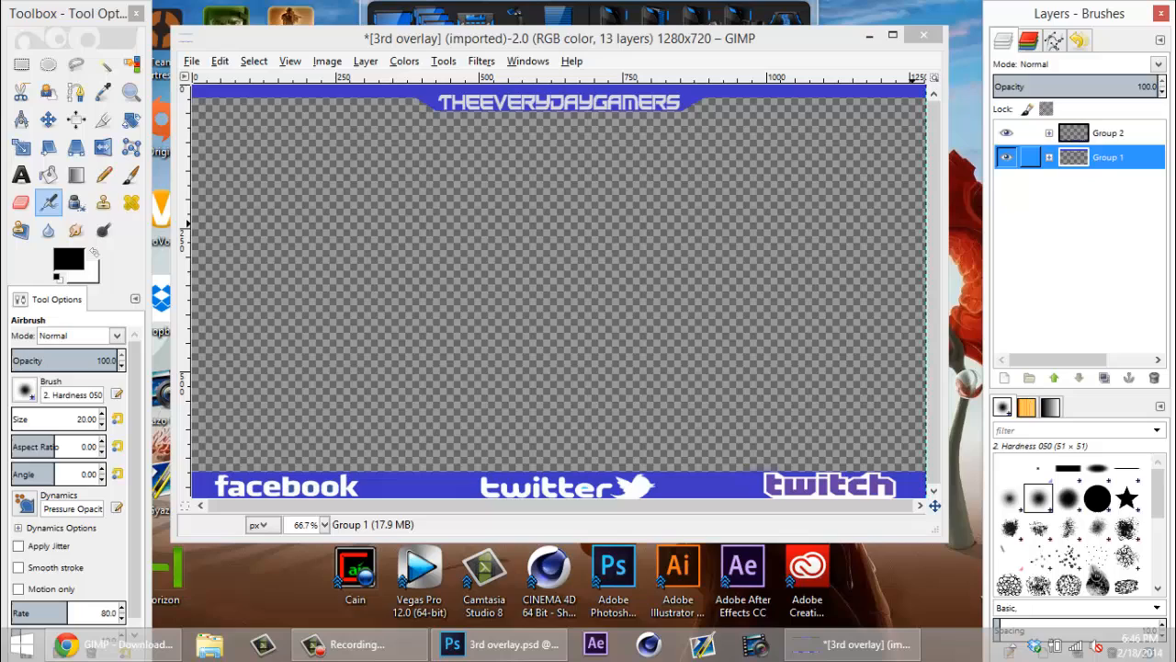
left_click(1048, 156)
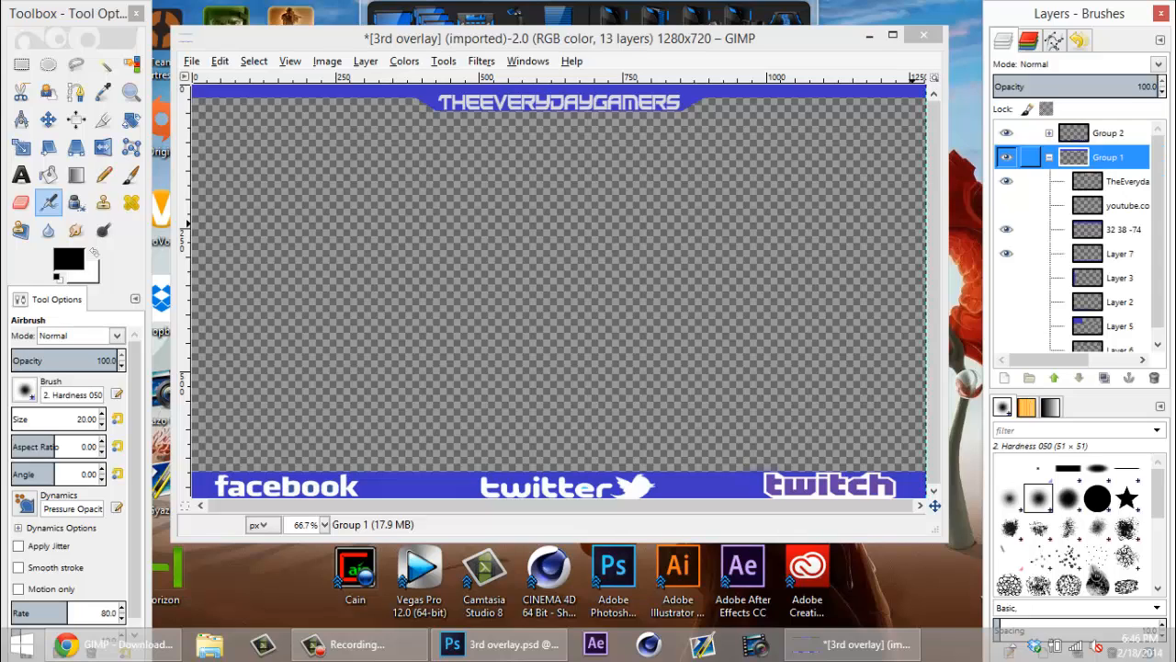
Step: Close the overlay image and discard changes, leaving GIMP's empty main window
left_click(1049, 158)
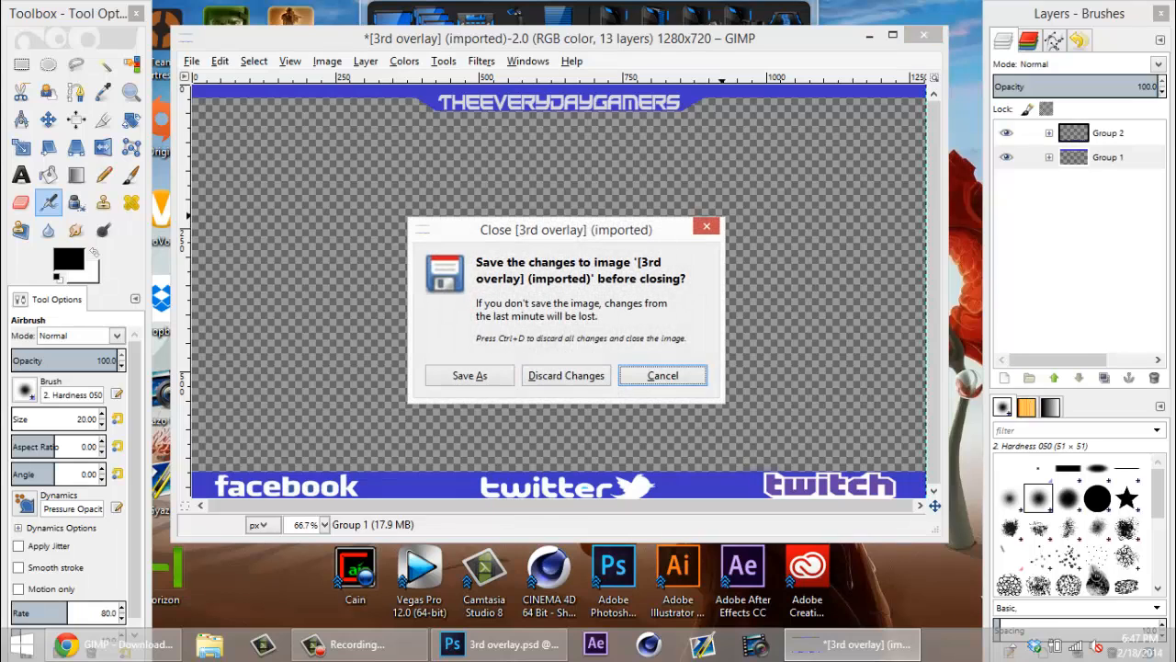
left_click(566, 375)
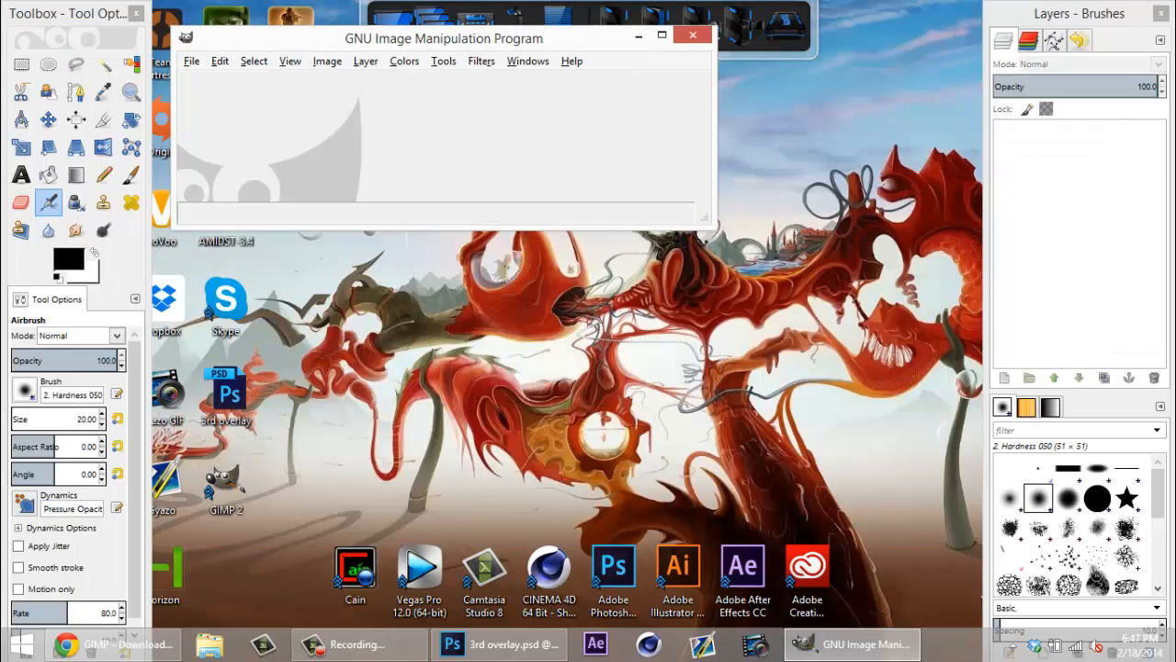